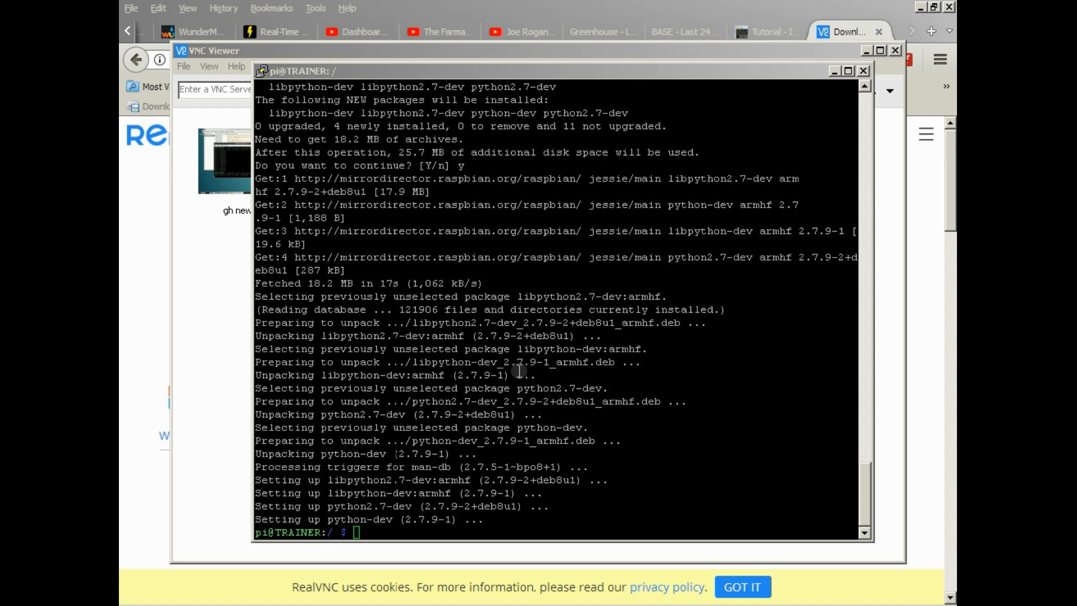
Start a new PuTTY session using the saved 'trainer' connection
left_click(600, 32)
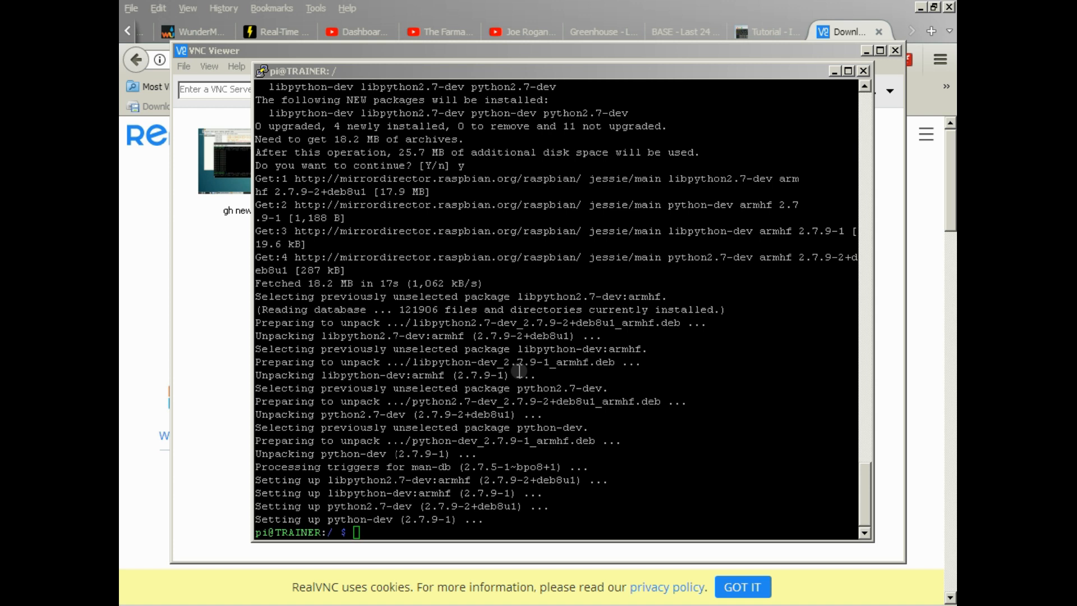
mouse_move(566, 434)
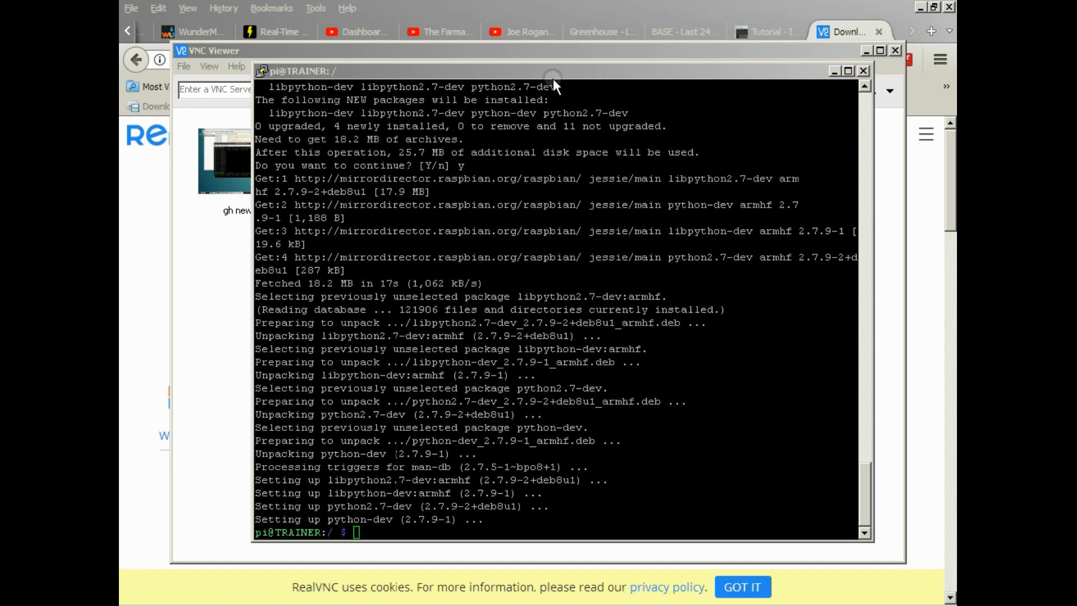
mouse_move(562, 305)
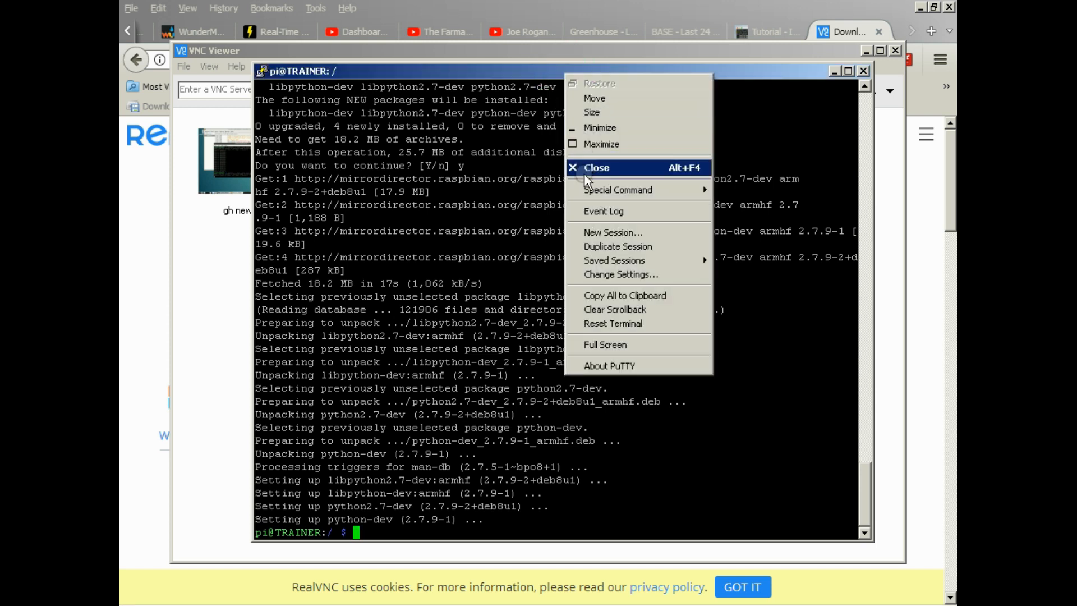
mouse_move(612, 232)
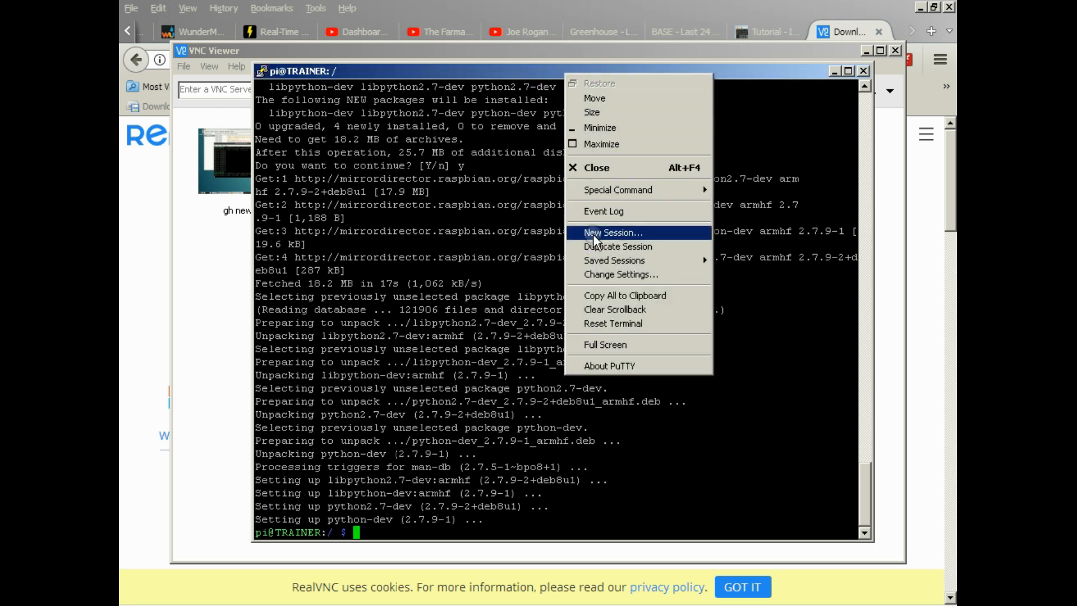
left_click(612, 232)
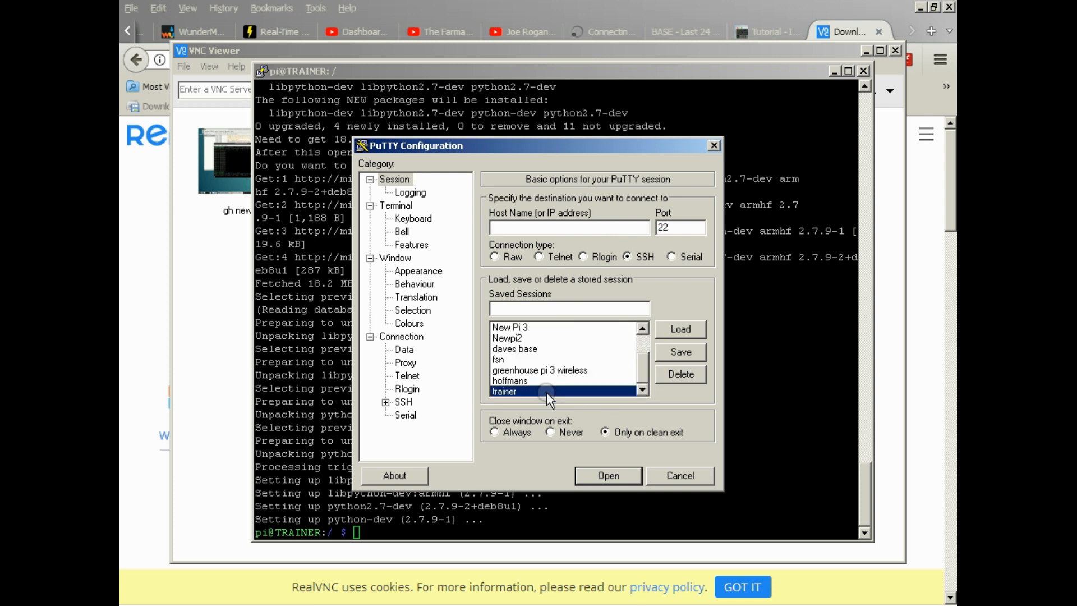
left_click(606, 475)
type("pi")
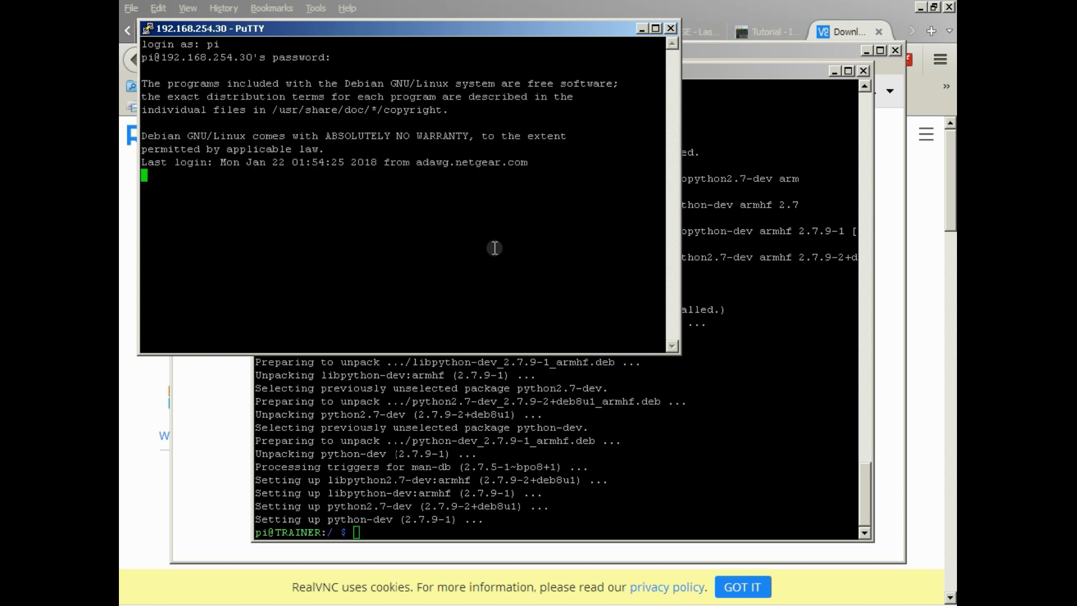
Log in and enter sudo raspi-config at the shell prompt
type("sudo raspi-")
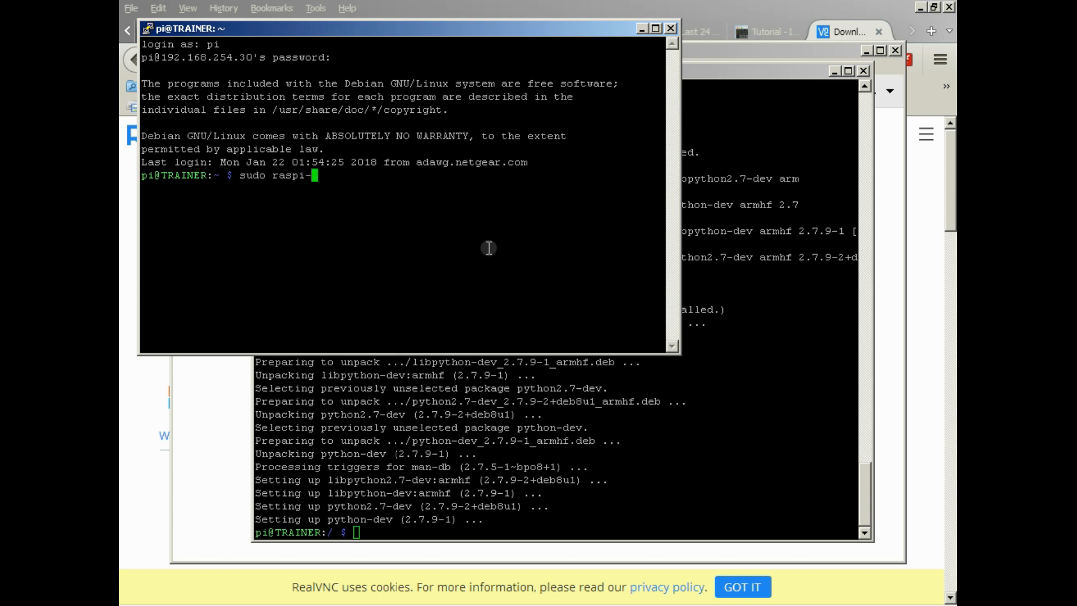
type("config")
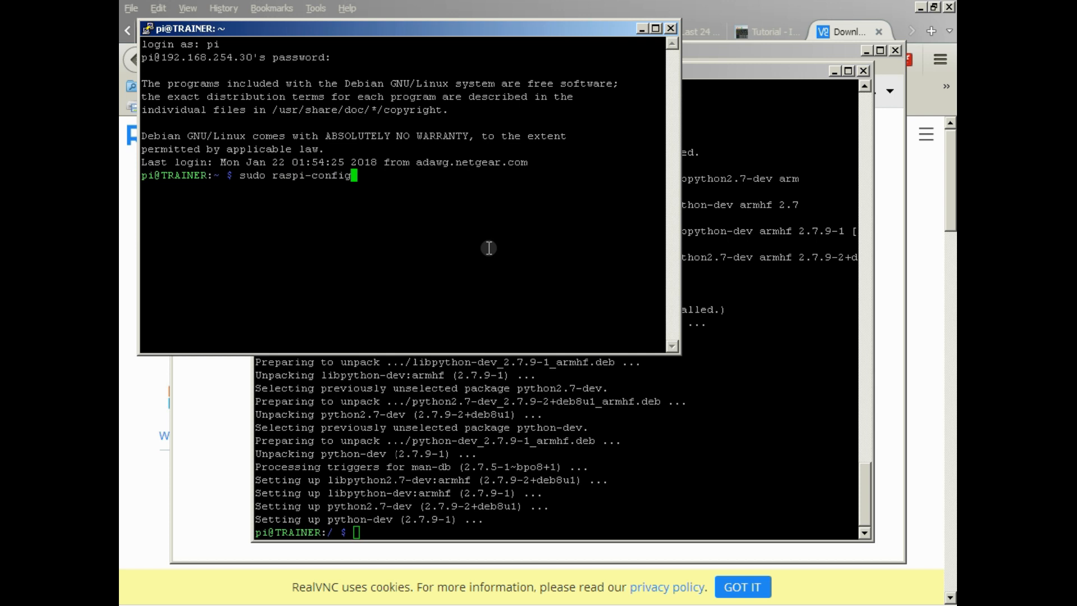
Run raspi-config, browse Advanced and Localisation Options, and return to the main menu
key("Return")
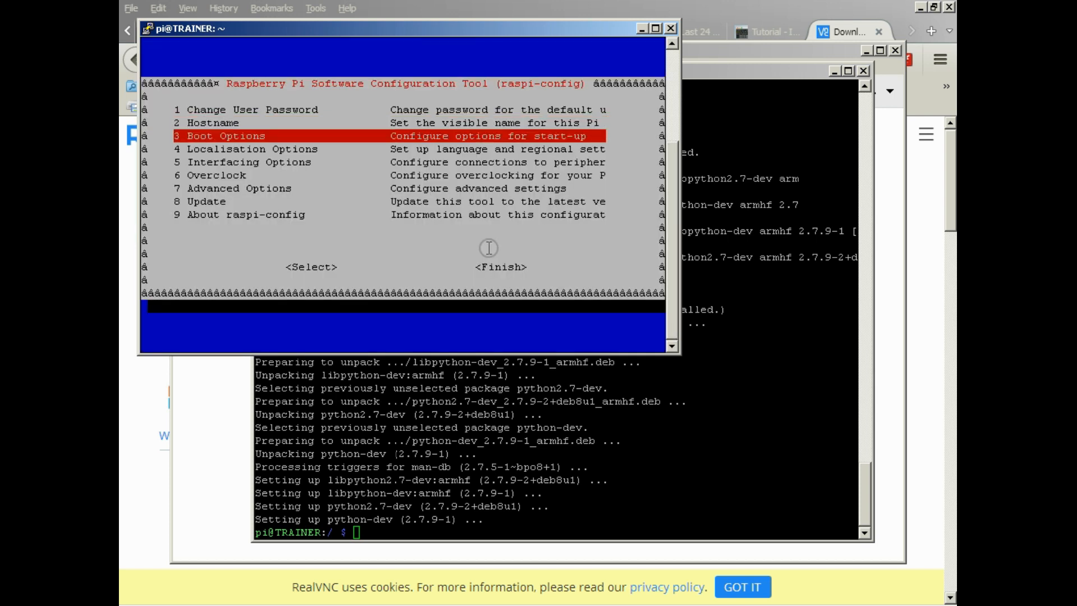
key("Down")
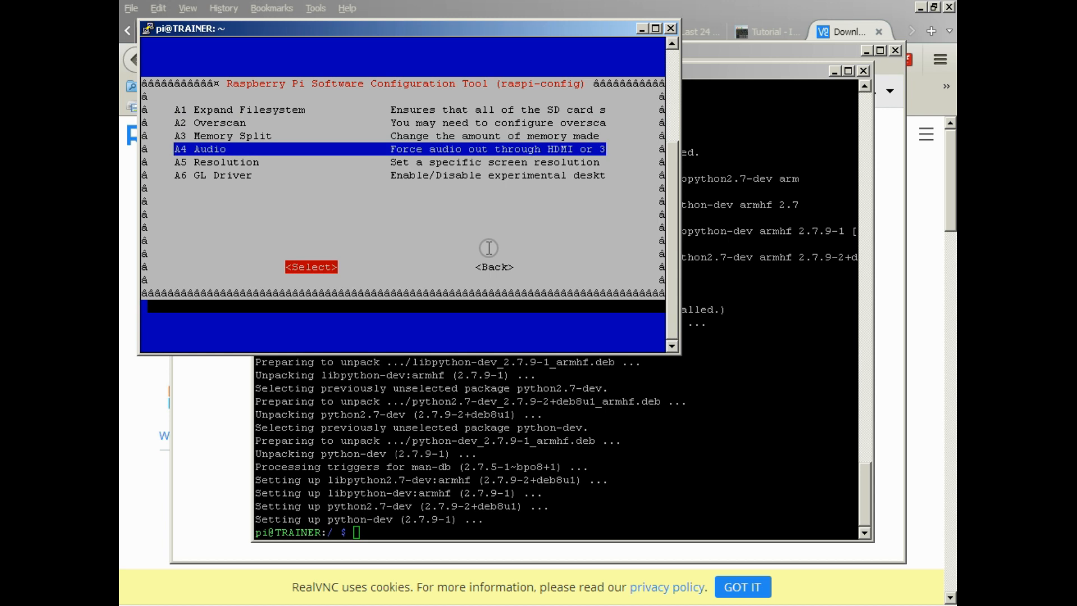
left_click(493, 266)
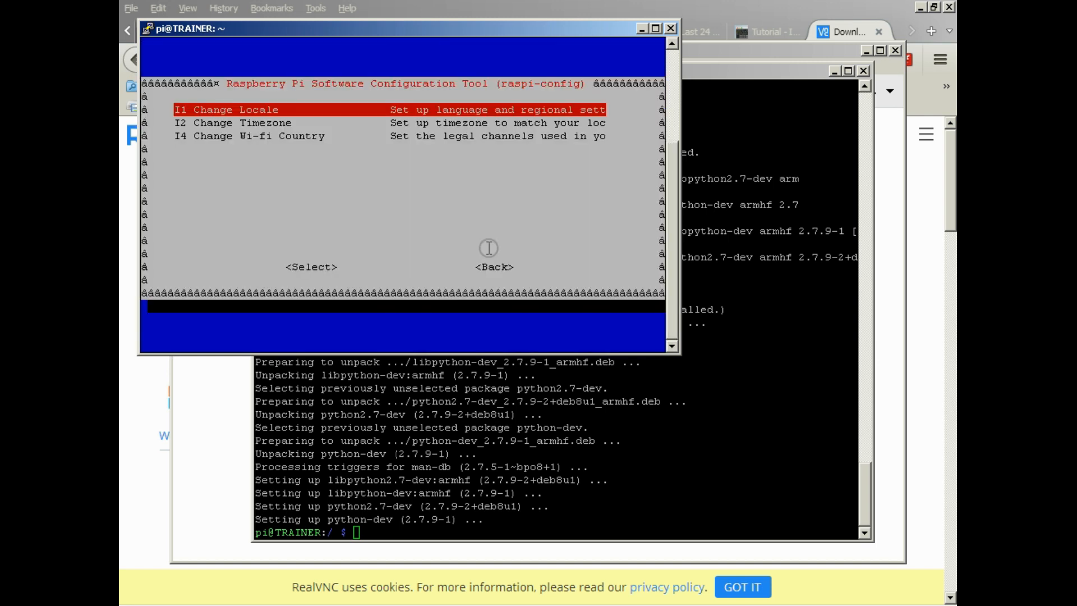
left_click(492, 267)
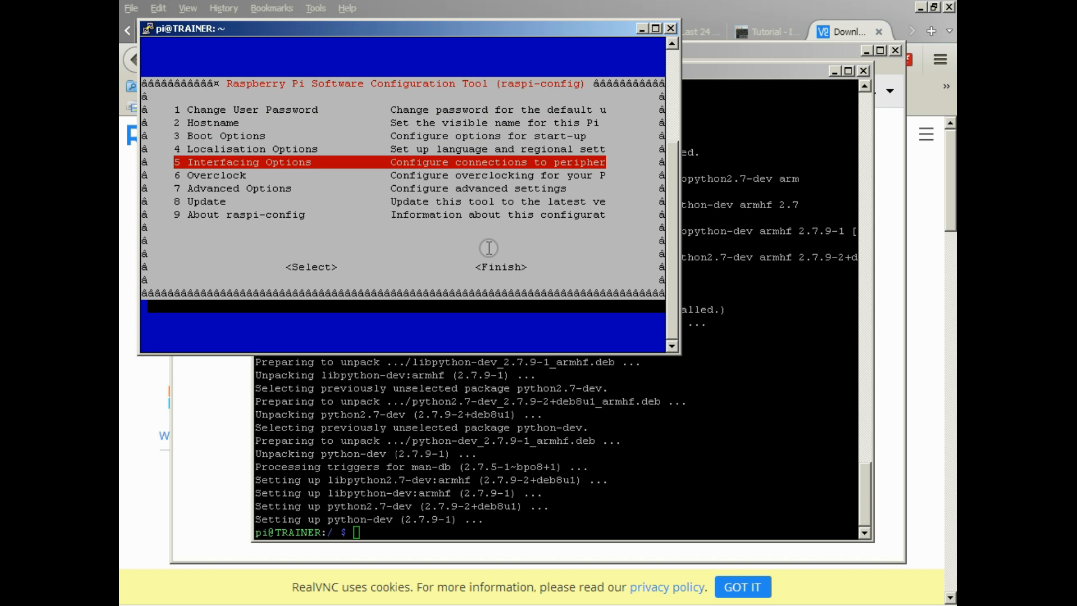
Enable the VNC Server through Interfacing Options > P3 VNC and confirm it
key("Return")
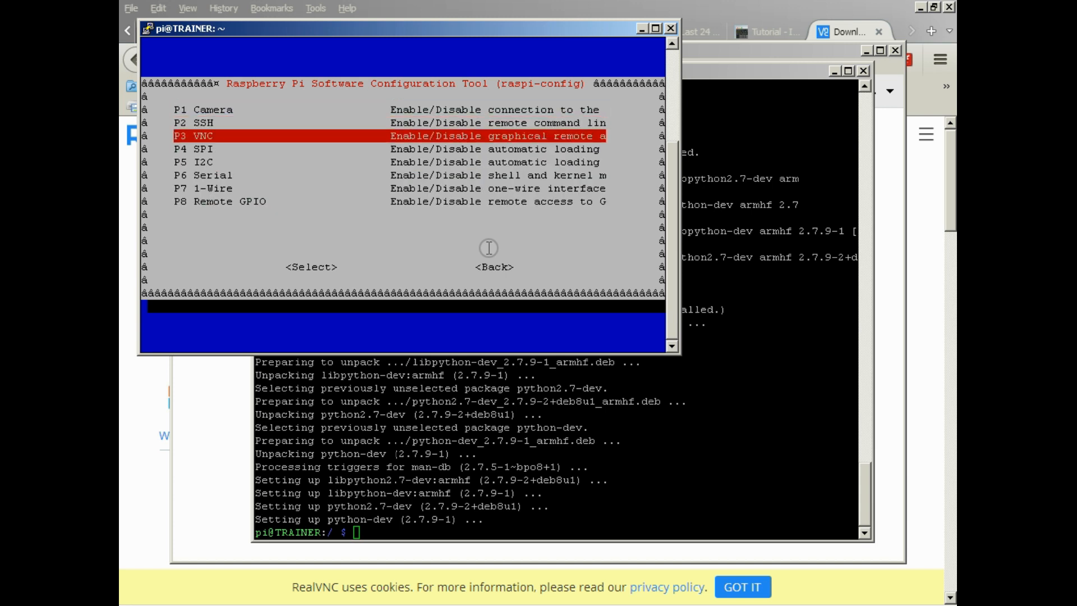
left_click(310, 267)
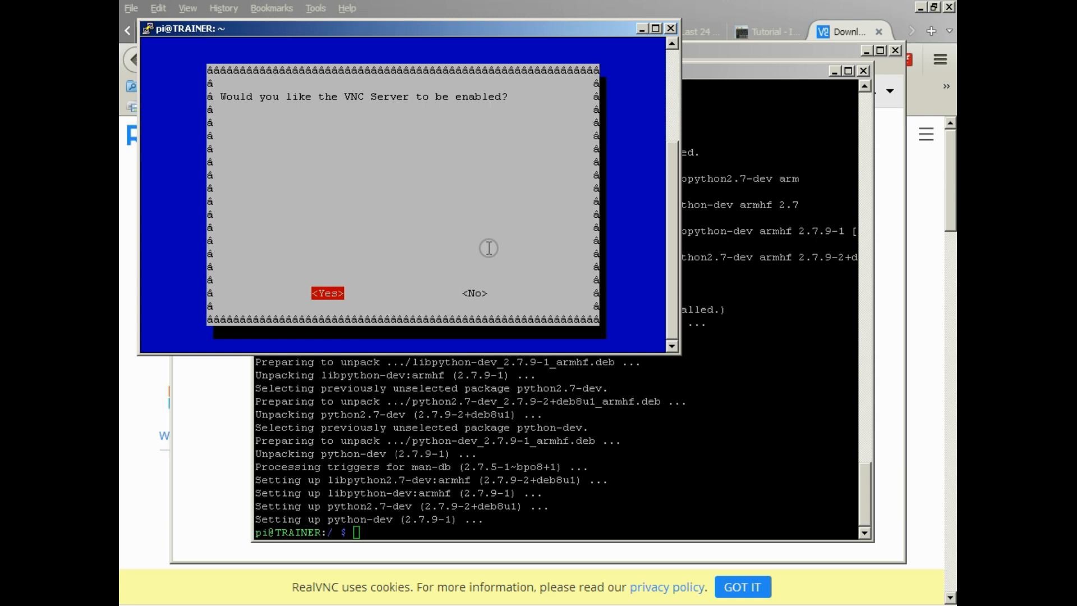
left_click(326, 293)
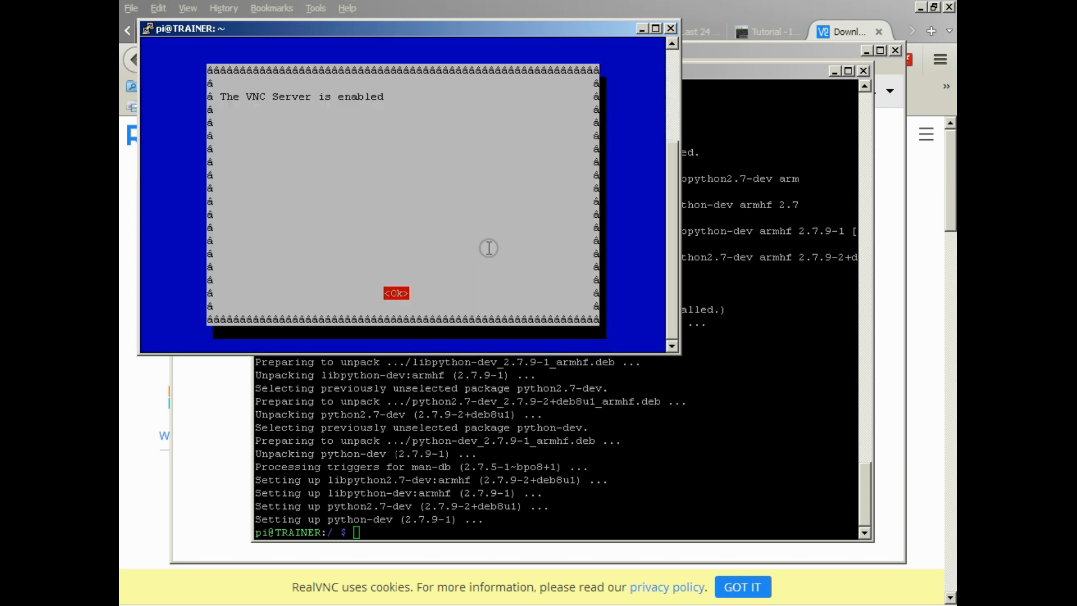
left_click(395, 293)
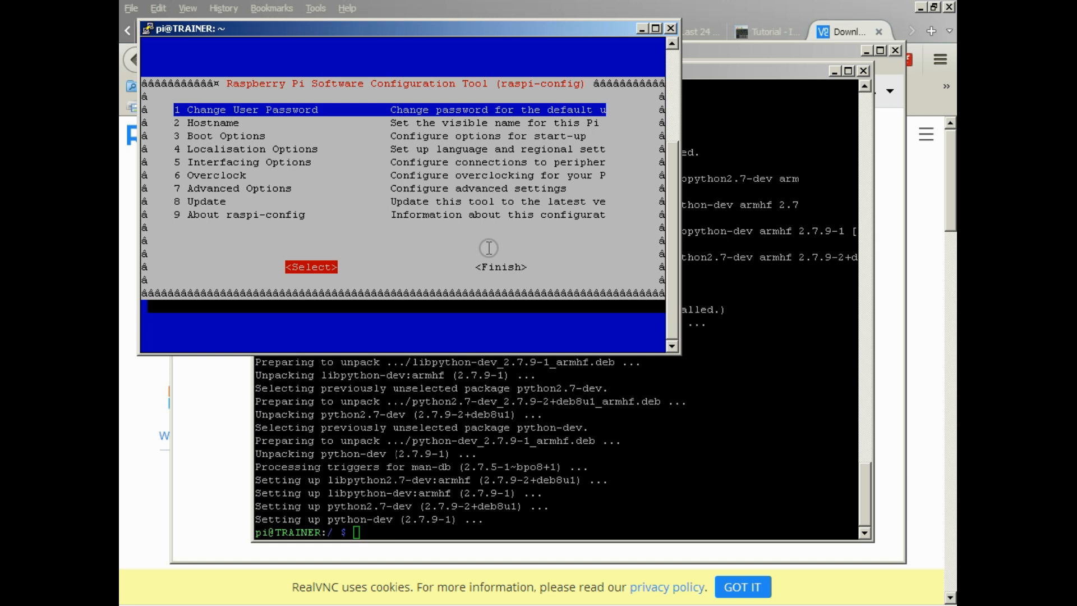
Finish raspi-config and return to the shell prompt
key("Tab")
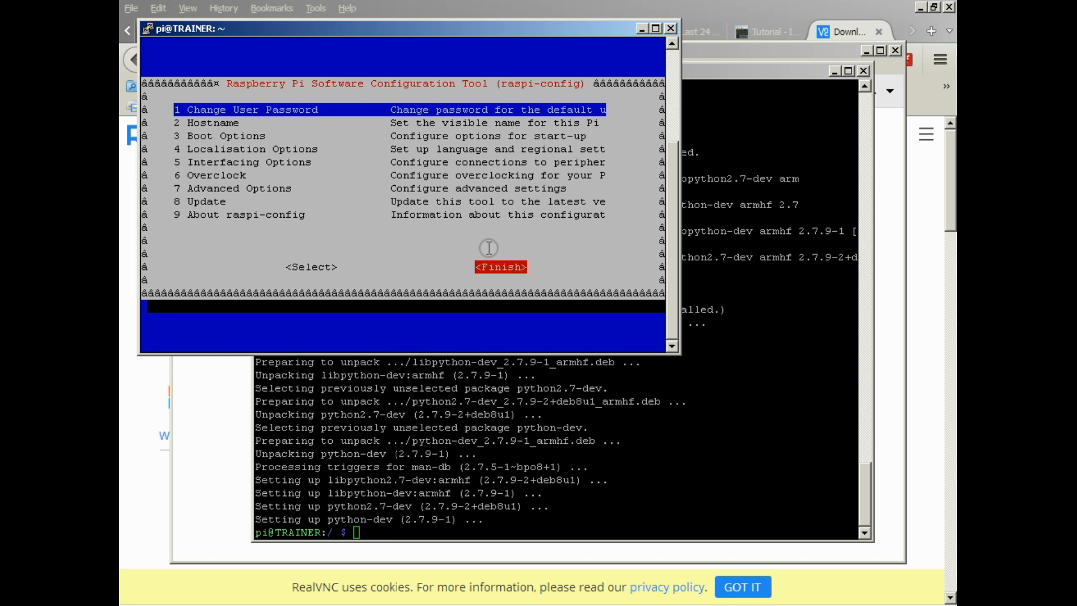
left_click(500, 267)
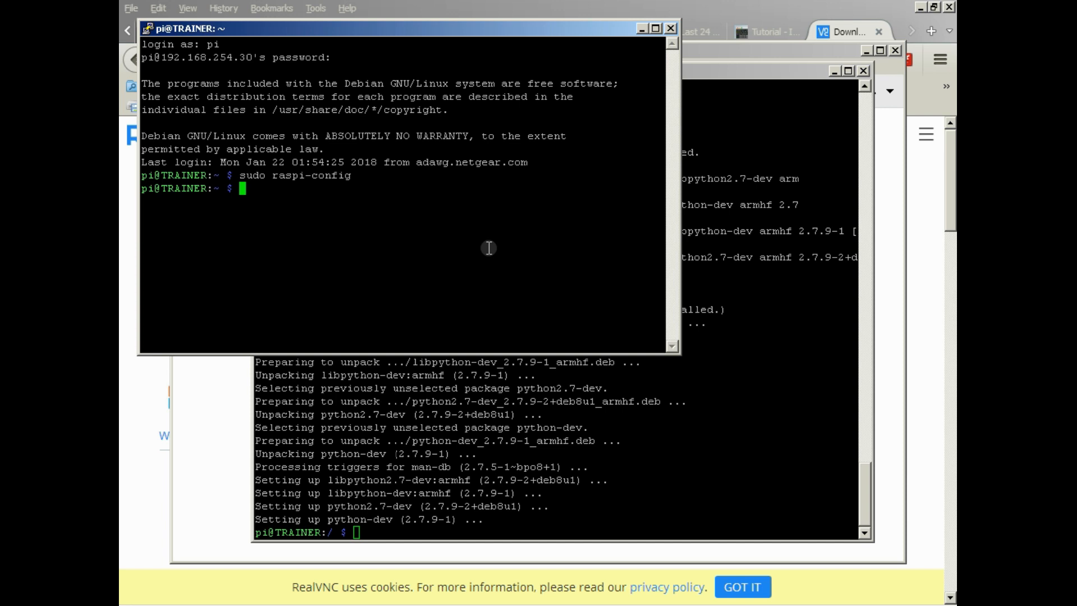
mouse_move(822, 31)
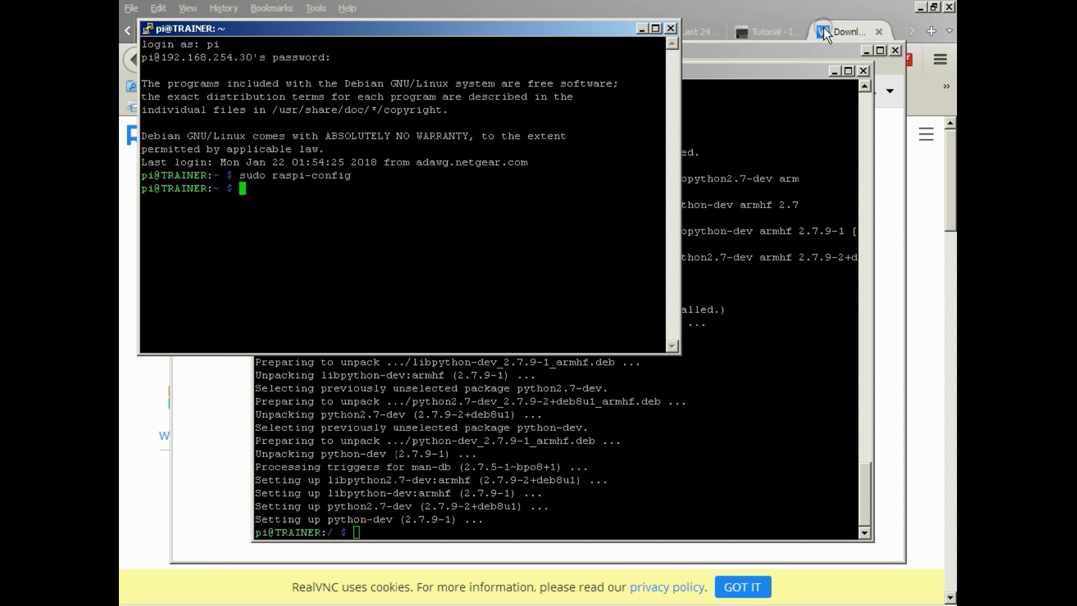
Show the RealVNC Viewer download page for Raspberry Pi in Firefox
left_click(851, 32)
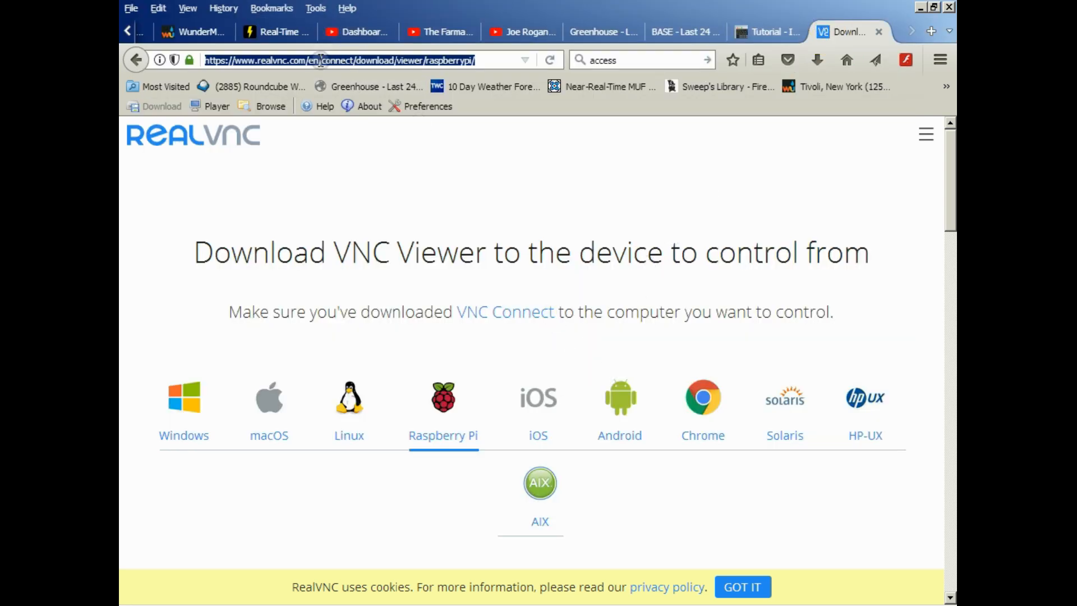
left_click(603, 32)
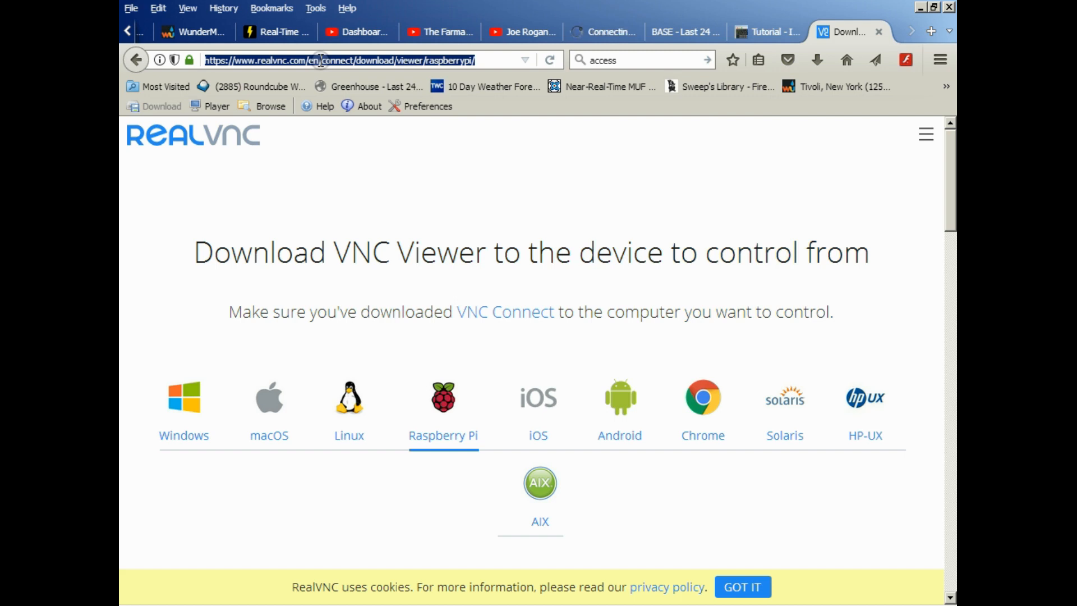
scroll("down", 3)
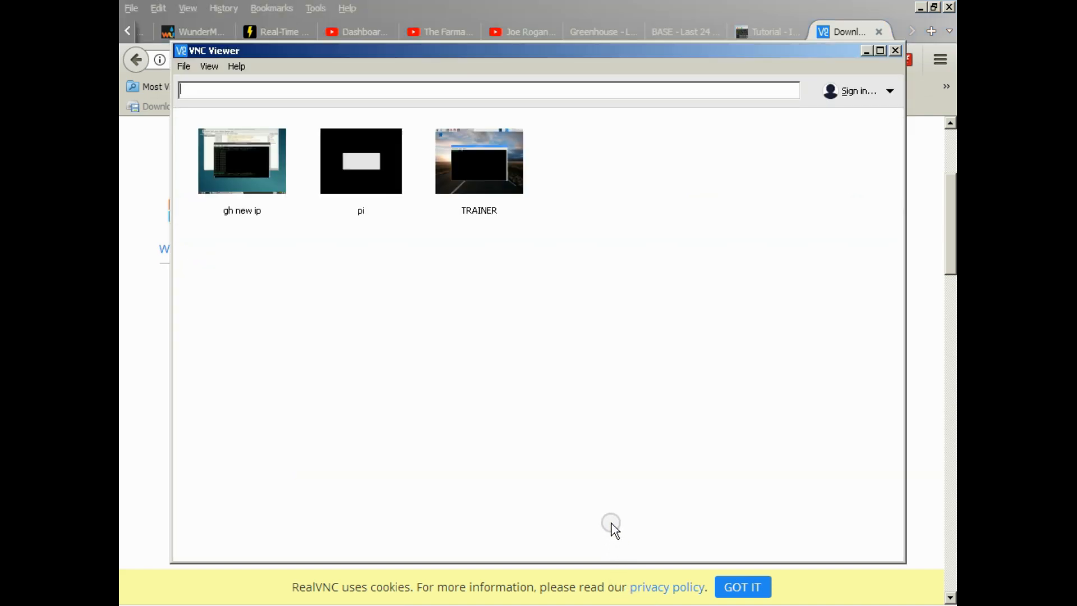
mouse_move(624, 462)
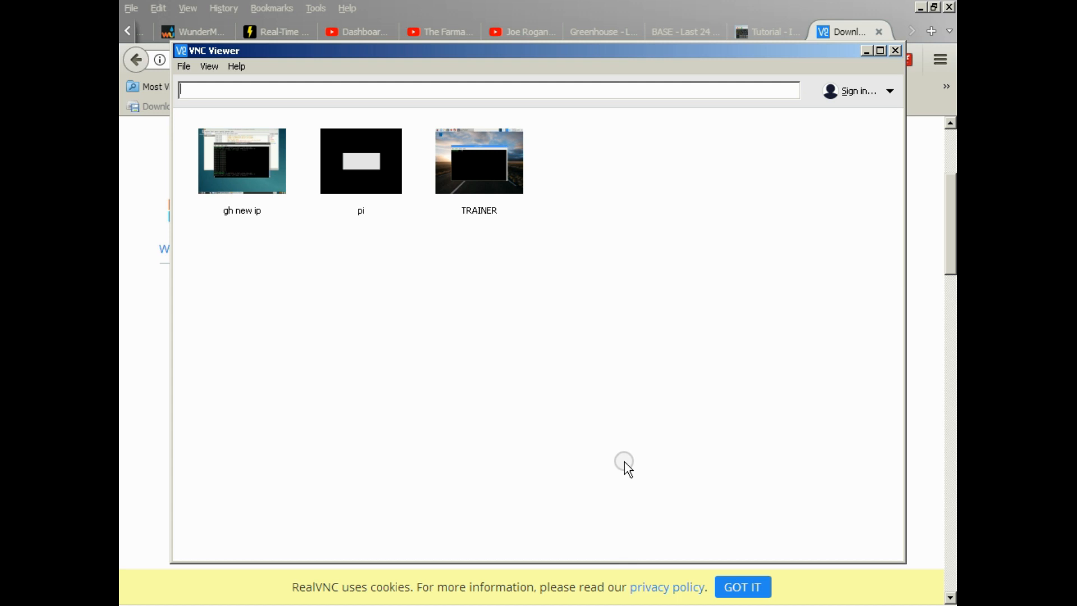
mouse_move(240, 113)
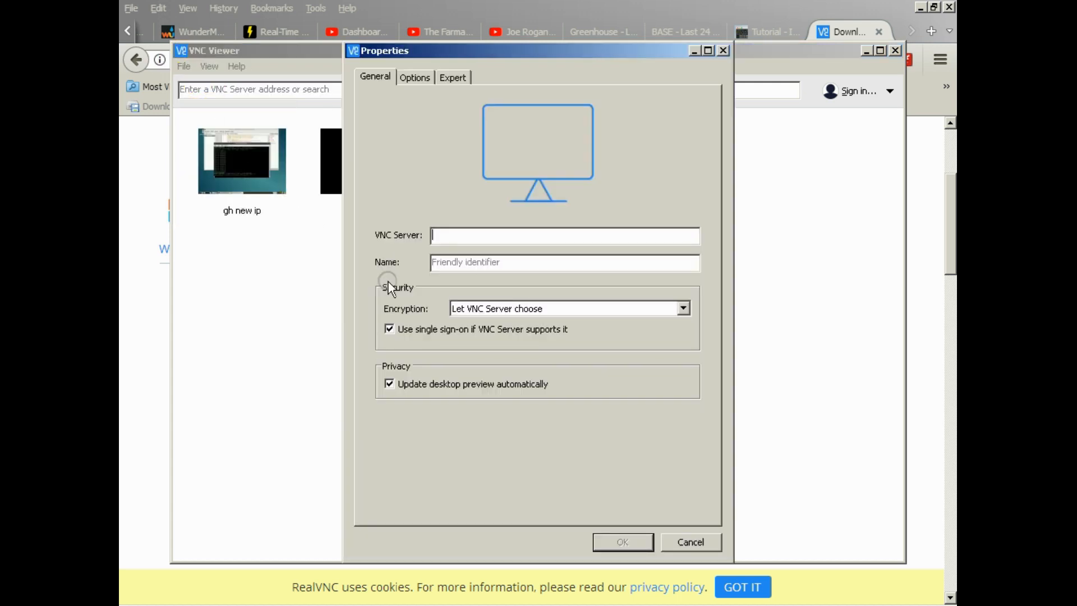
mouse_move(443, 316)
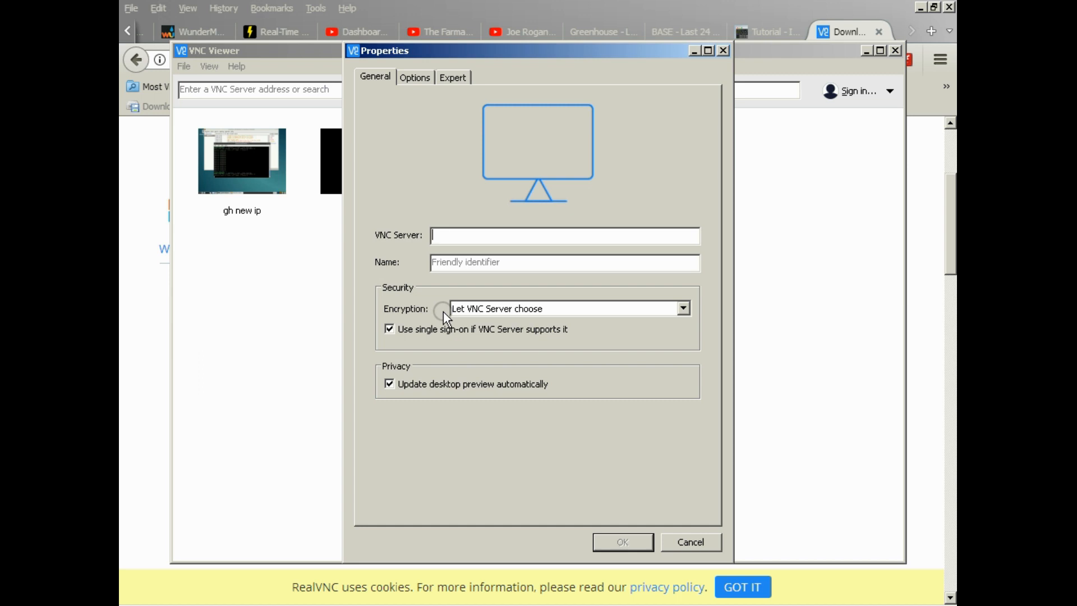
mouse_move(447, 359)
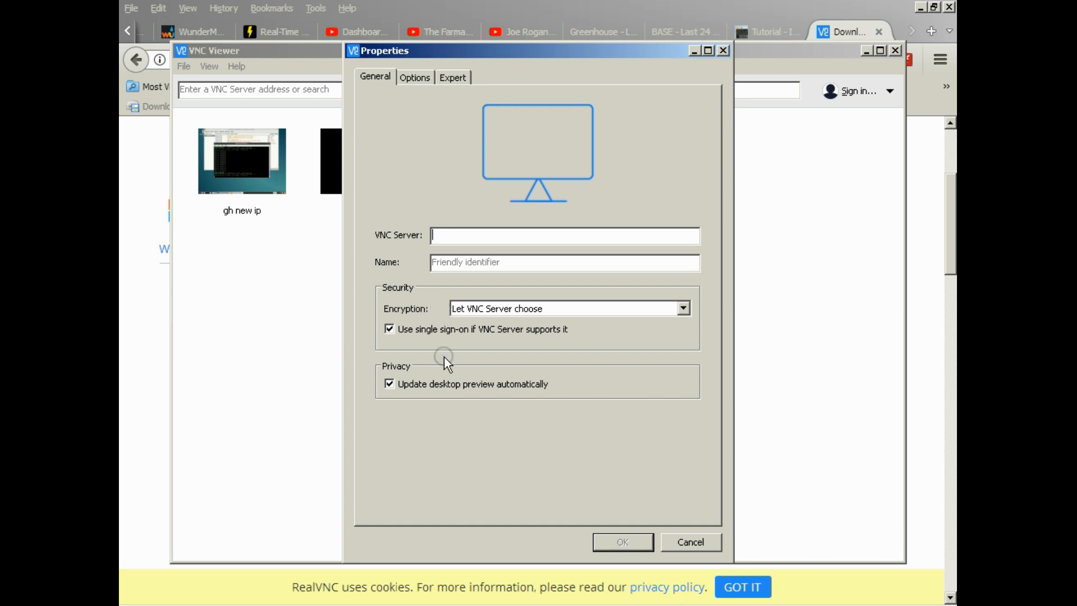
mouse_move(470, 278)
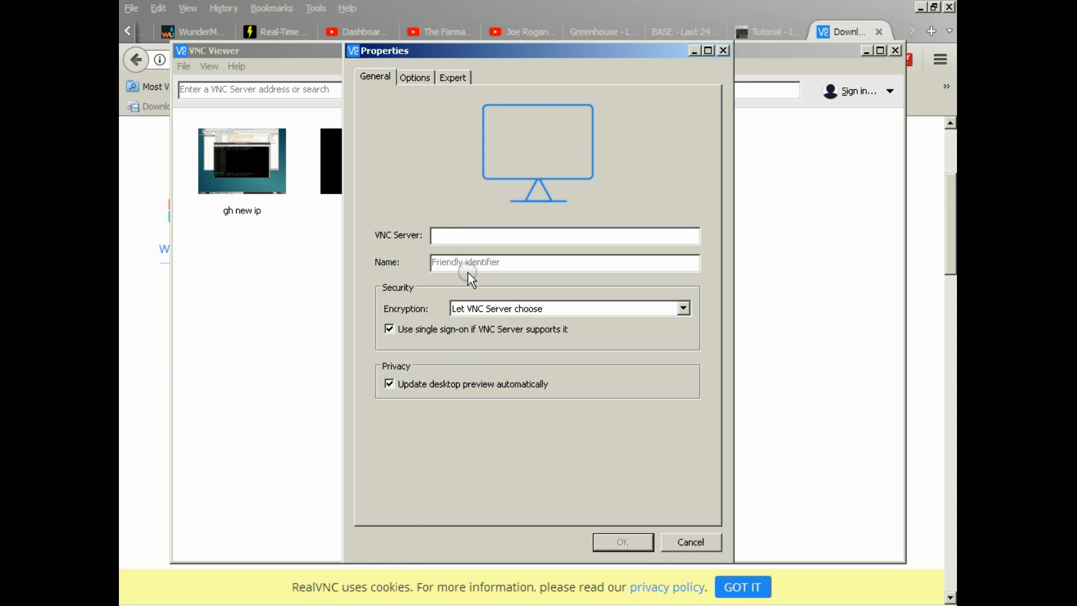
left_click(563, 262)
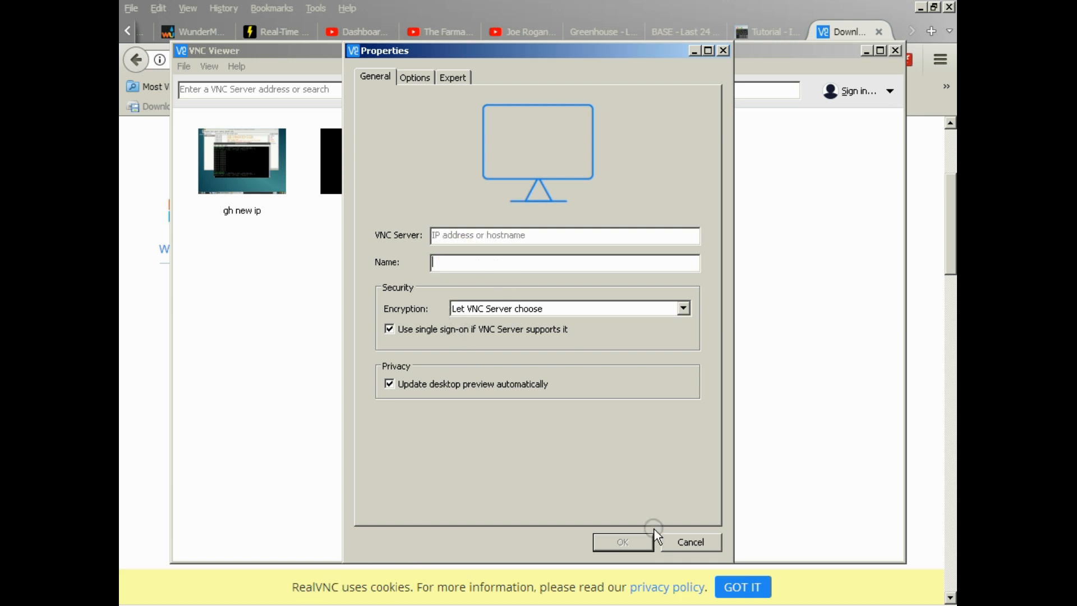
mouse_move(640, 486)
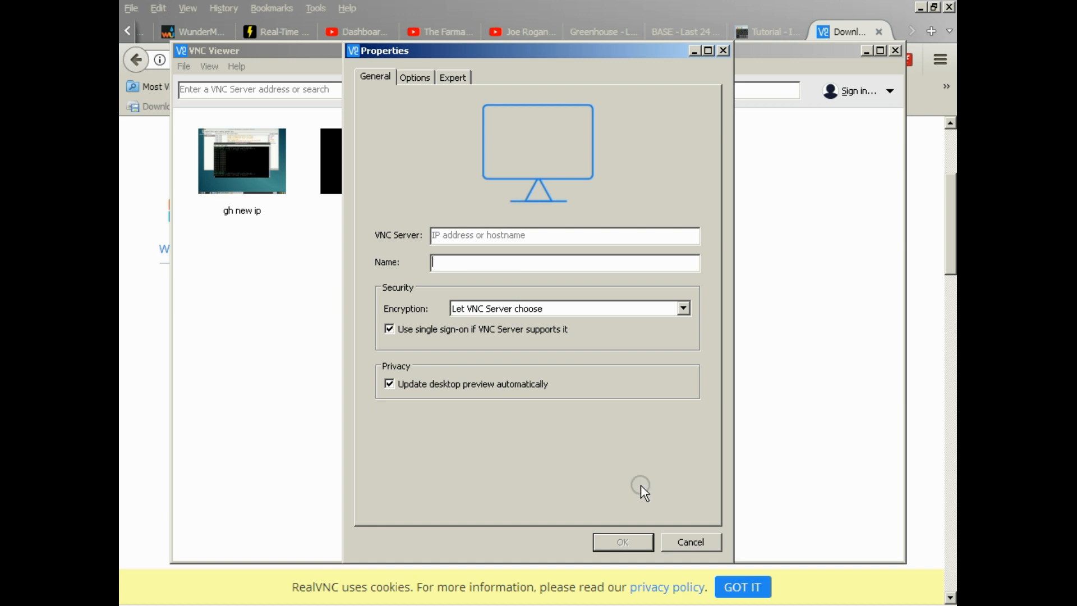
mouse_move(690, 541)
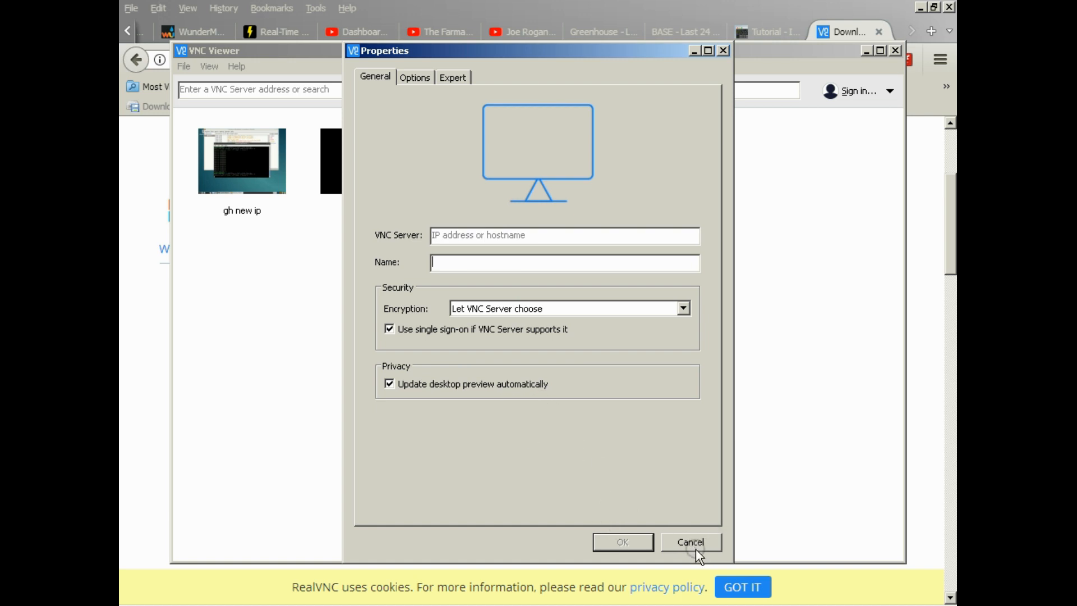
left_click(689, 542)
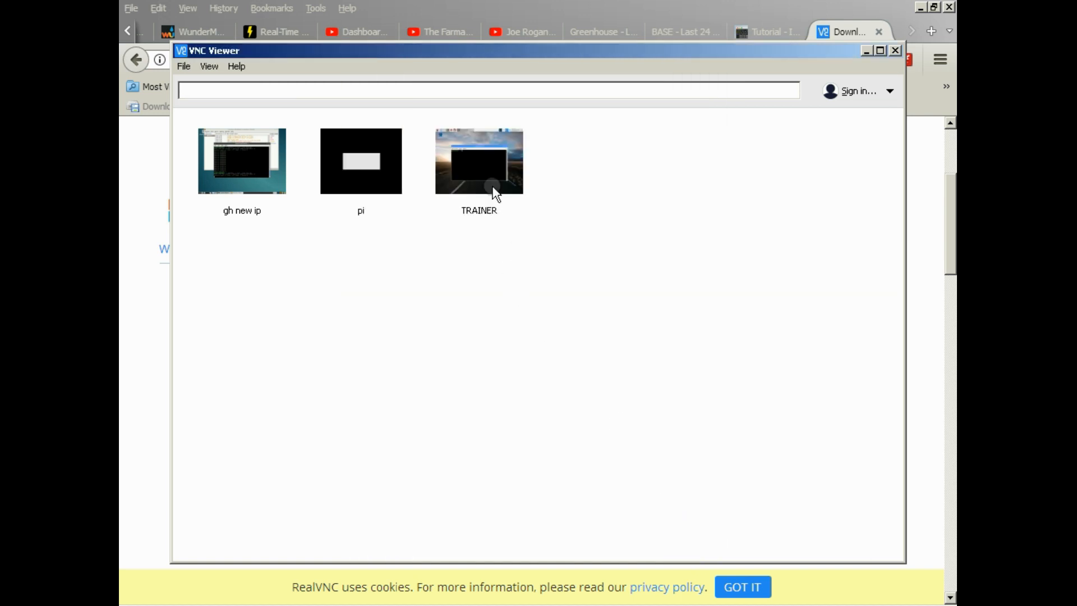
mouse_move(487, 174)
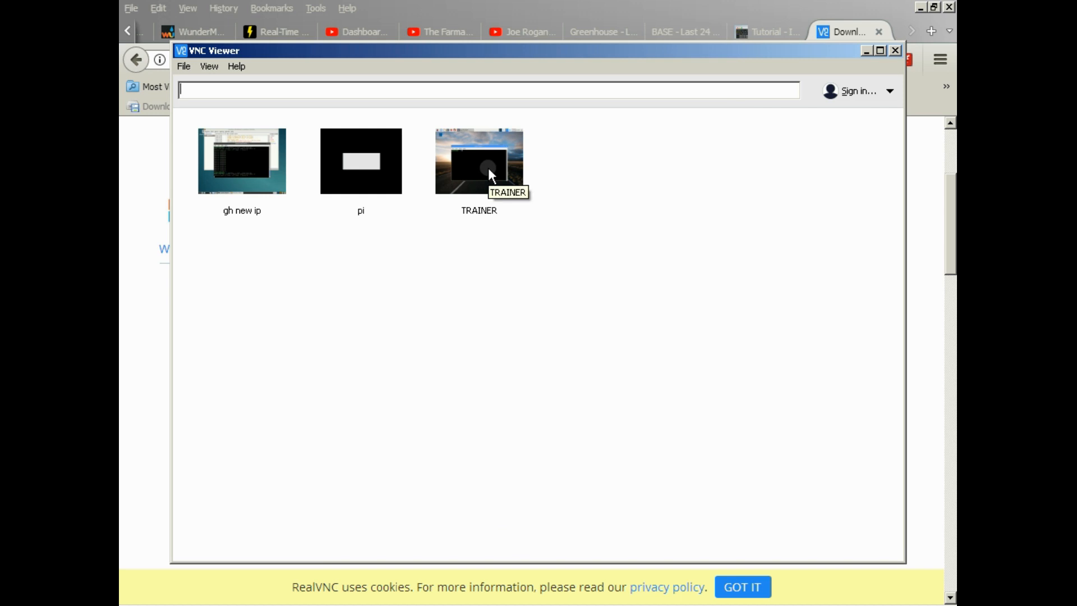
Connect to the TRAINER Pi and maximize its remote desktop window
double_click(477, 161)
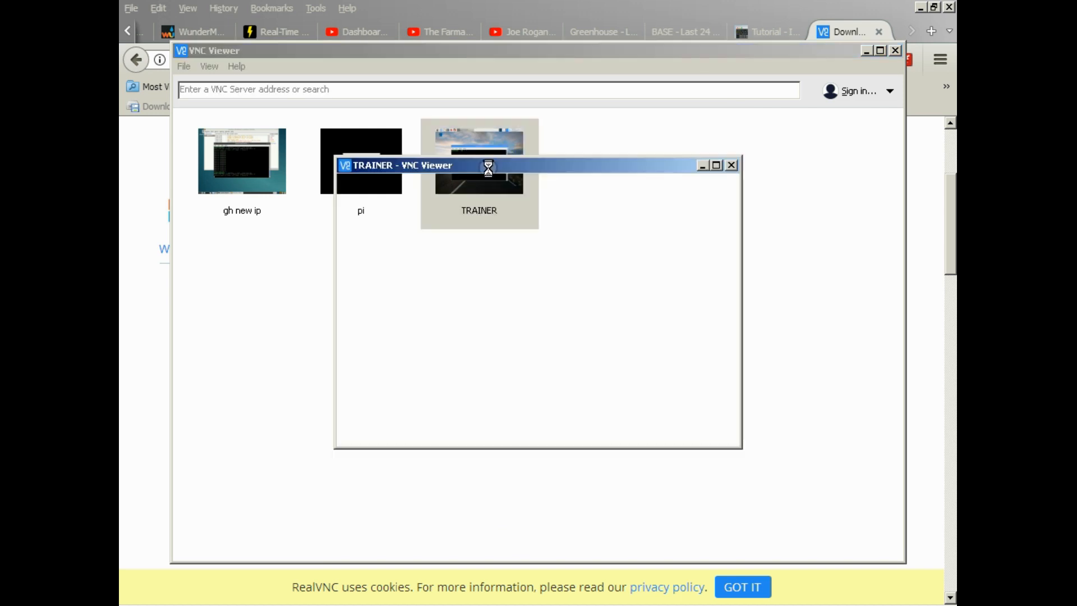
double_click(477, 161)
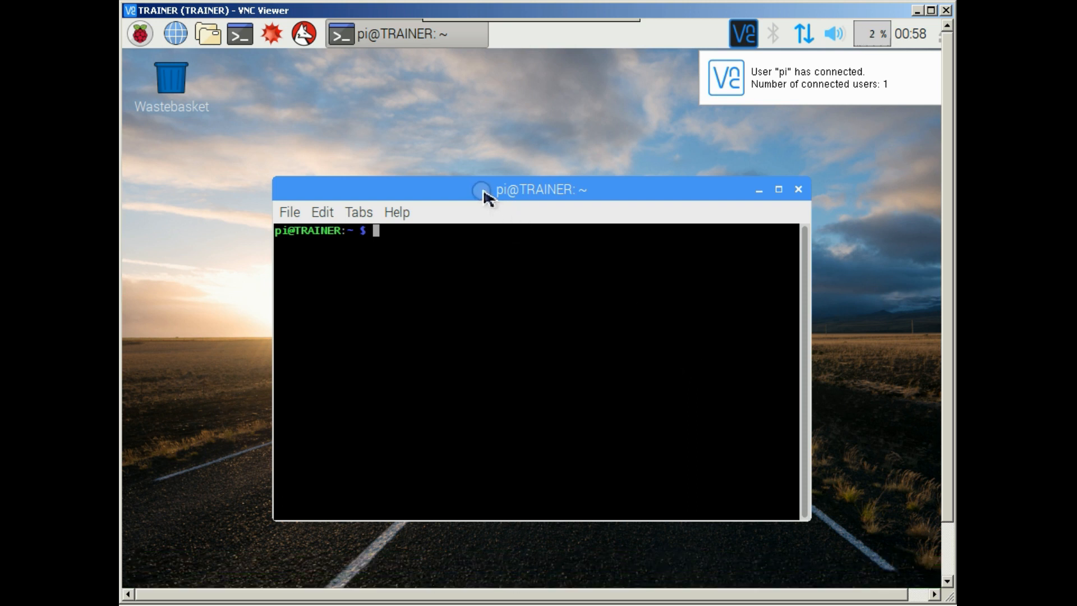
Launch a terminal from the Raspberry menu's Accessories group
left_click(138, 33)
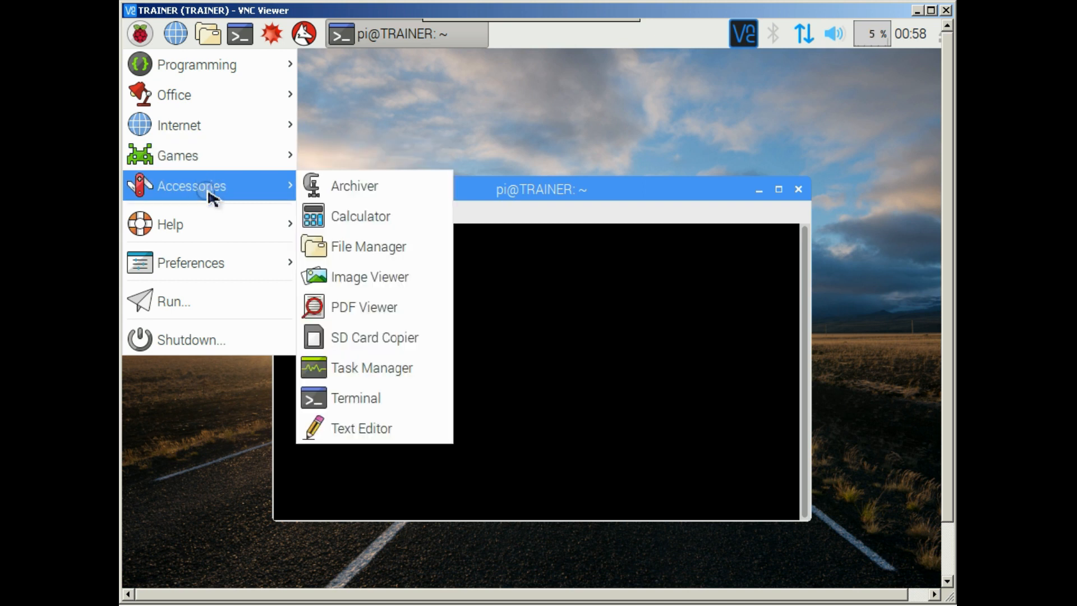
mouse_move(254, 205)
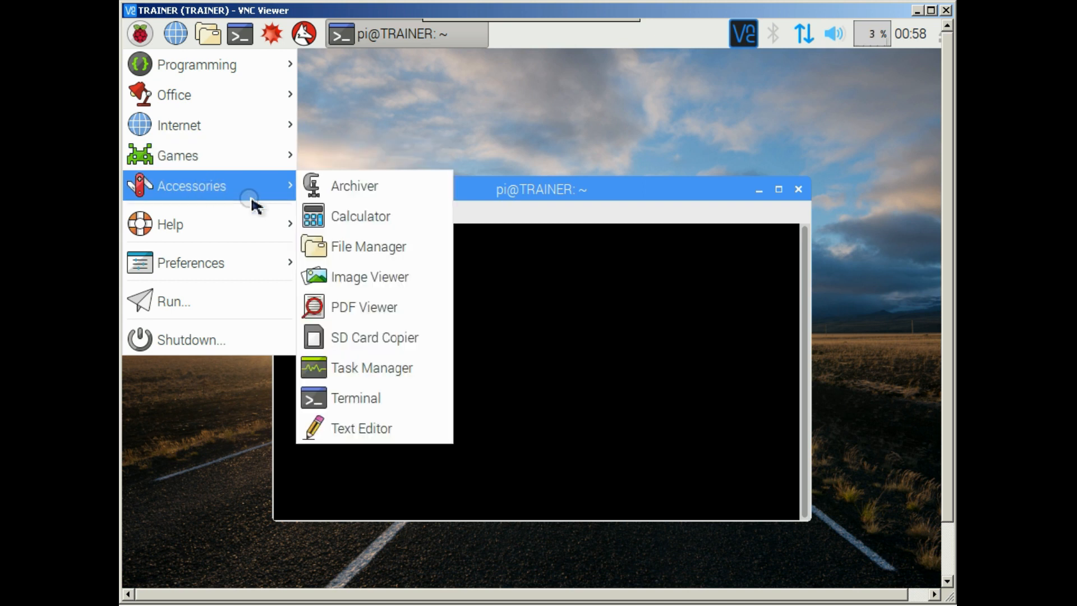
mouse_move(355, 397)
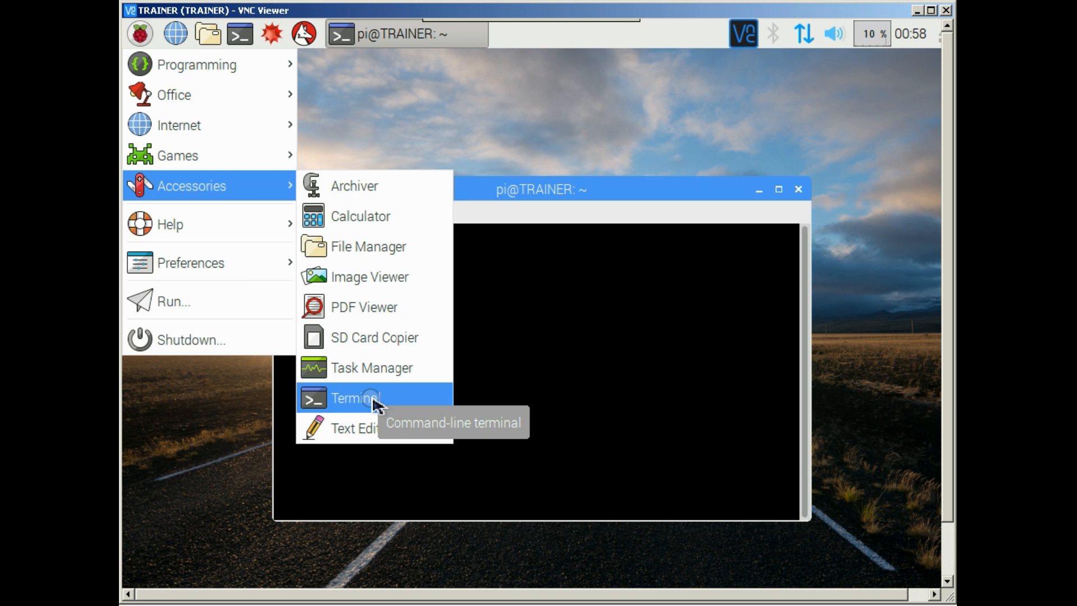
left_click(354, 398)
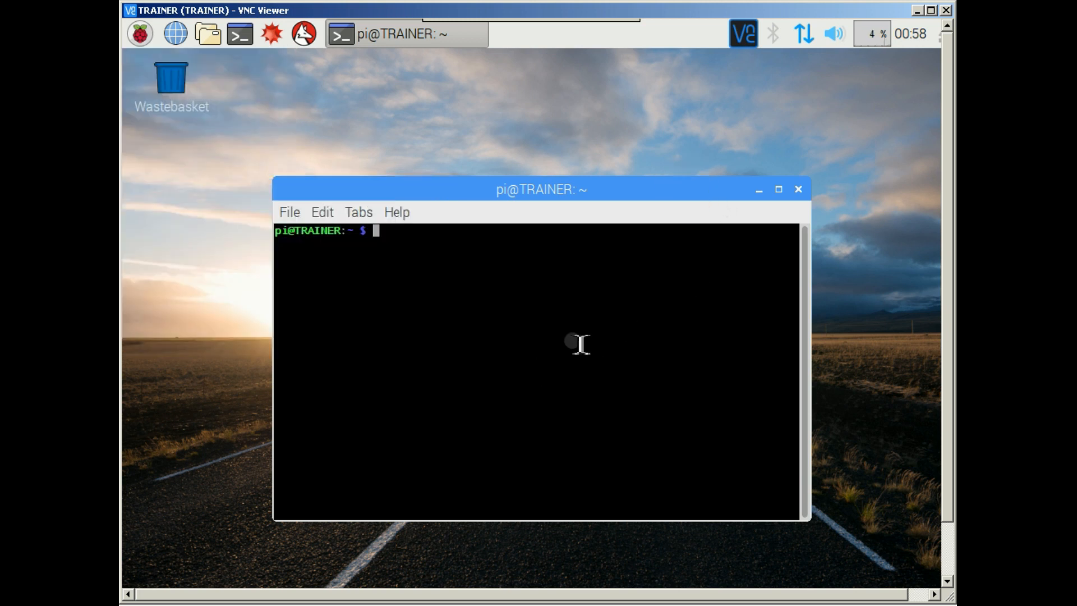
mouse_move(795, 153)
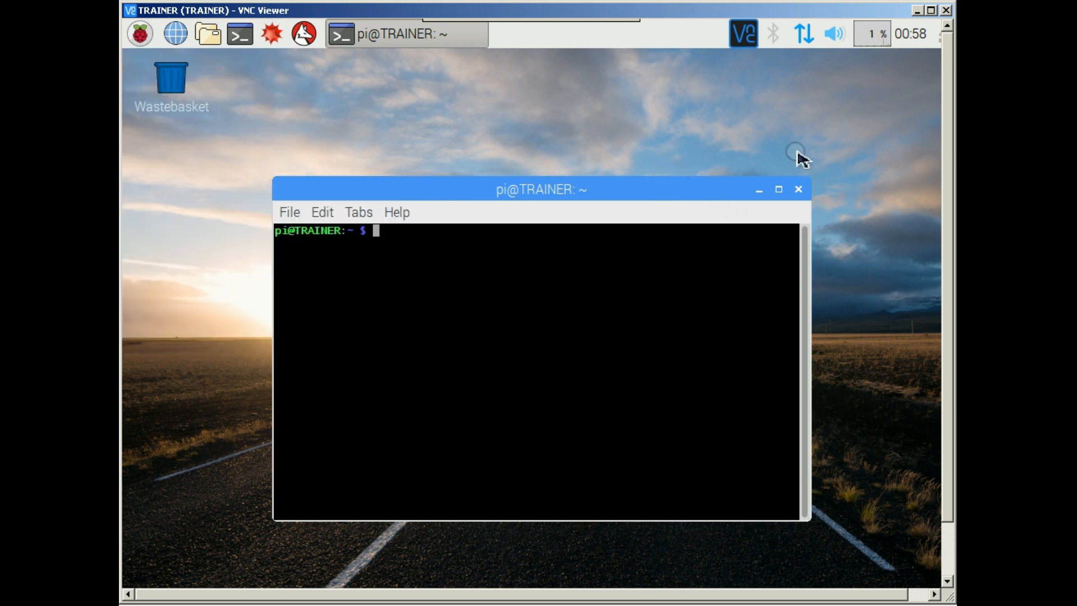
mouse_move(797, 146)
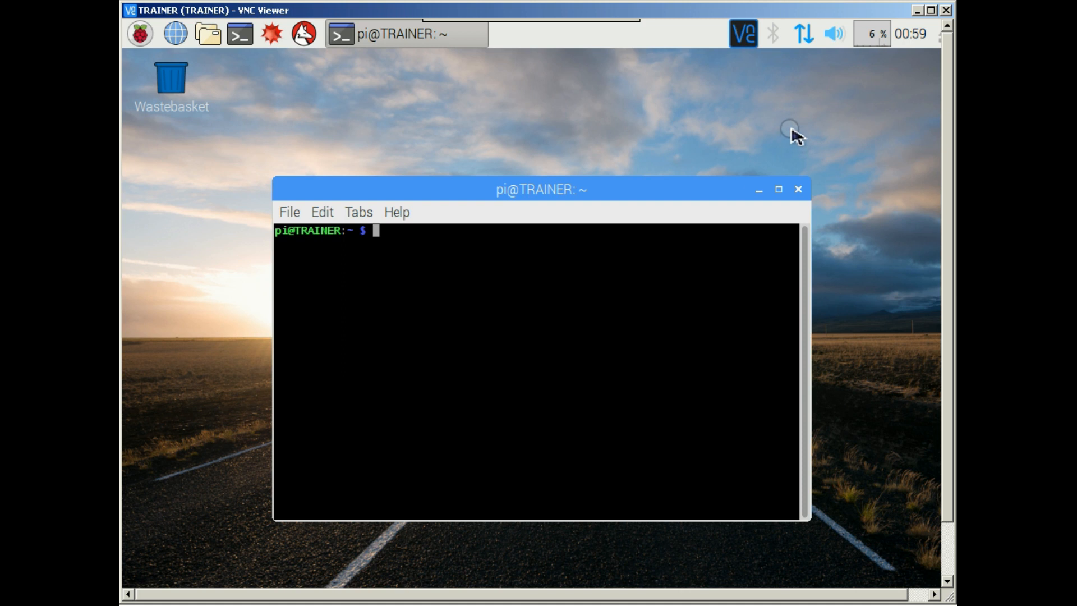
mouse_move(823, 69)
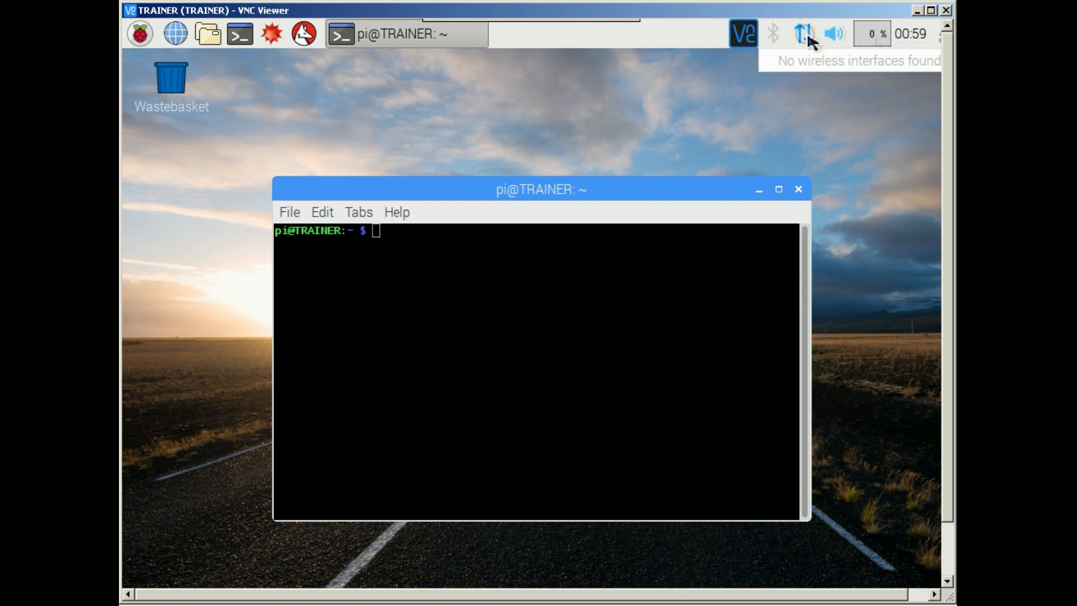
Open Network Preferences from the network icon and choose eth0 as the interface
right_click(802, 34)
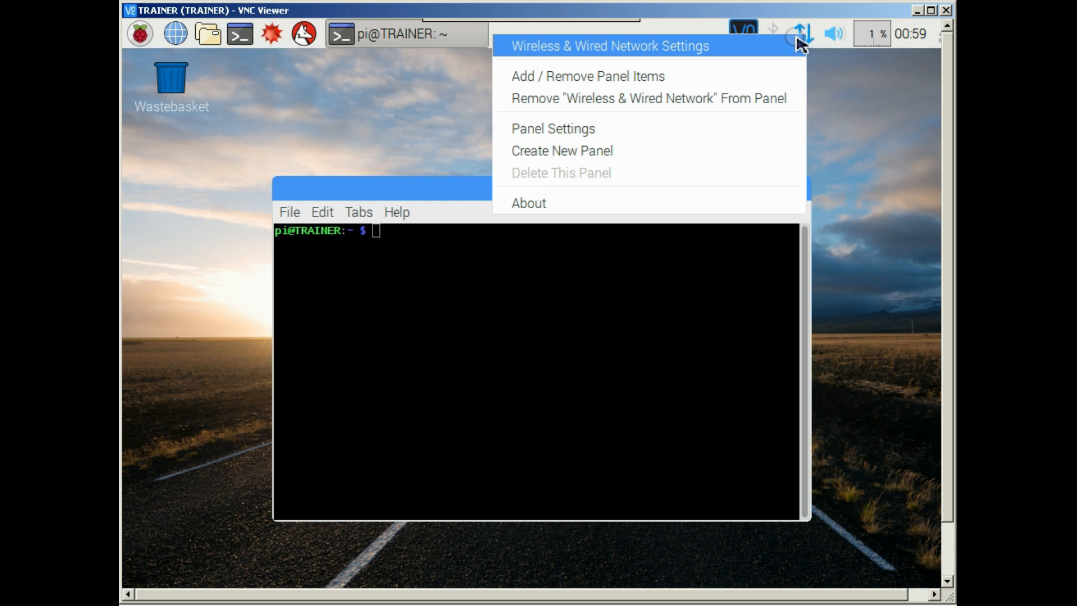
left_click(608, 46)
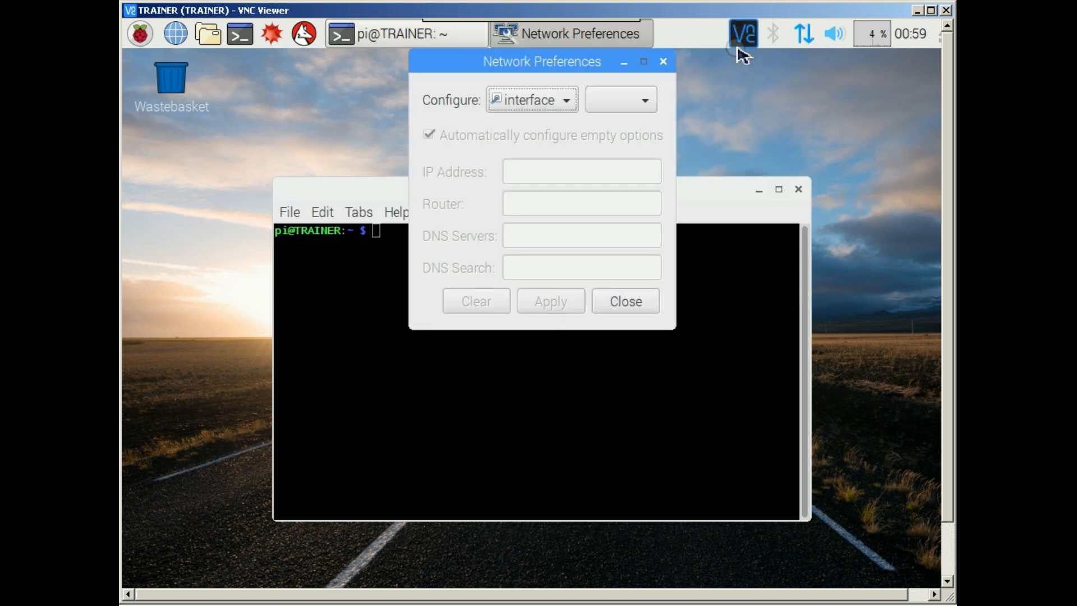
mouse_move(686, 113)
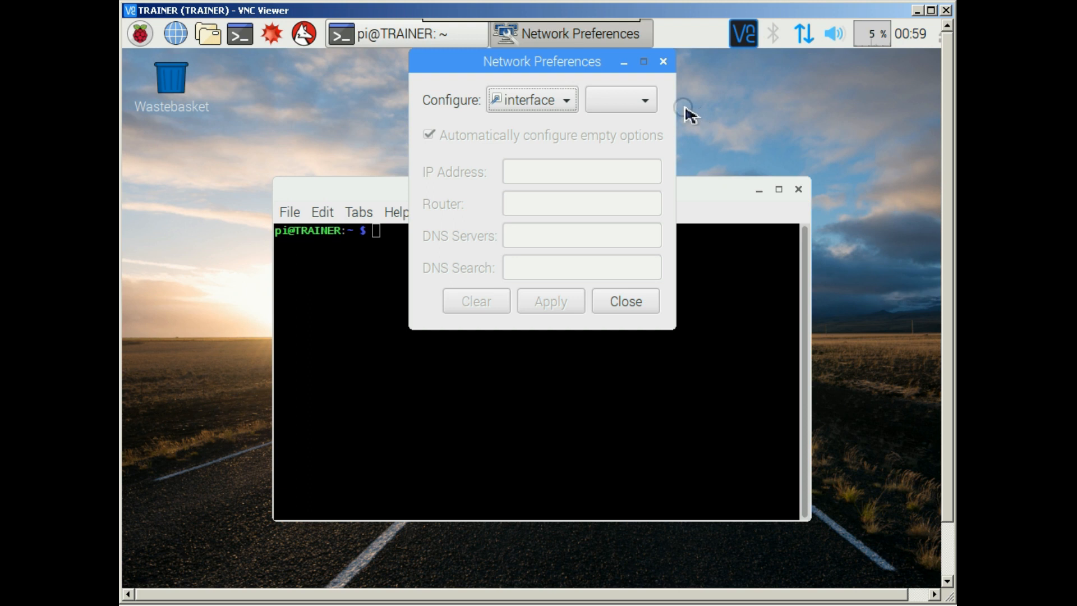
left_click(641, 100)
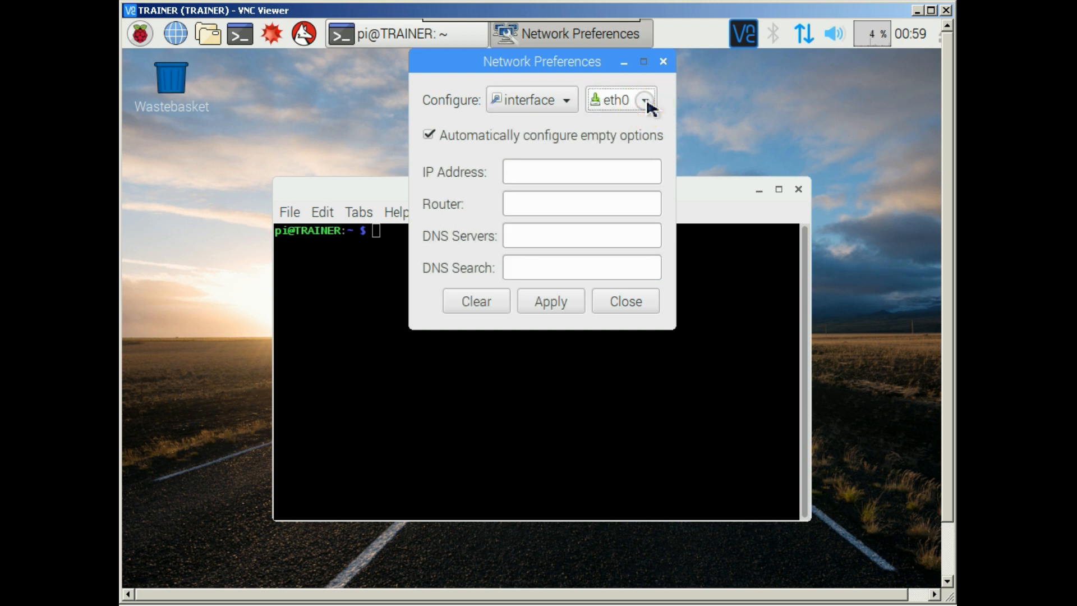
mouse_move(626, 111)
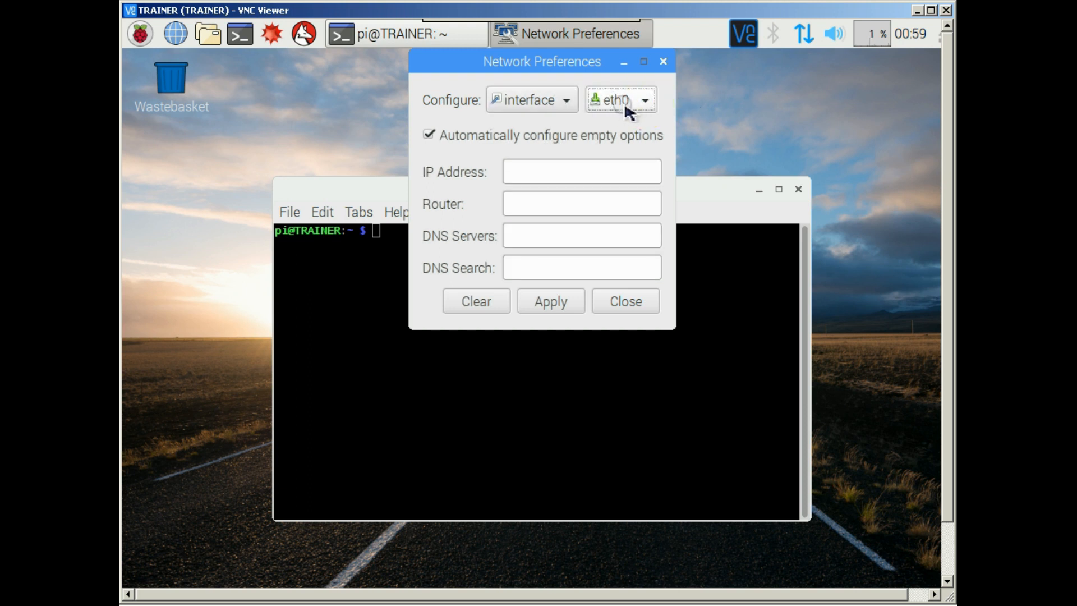
mouse_move(478, 147)
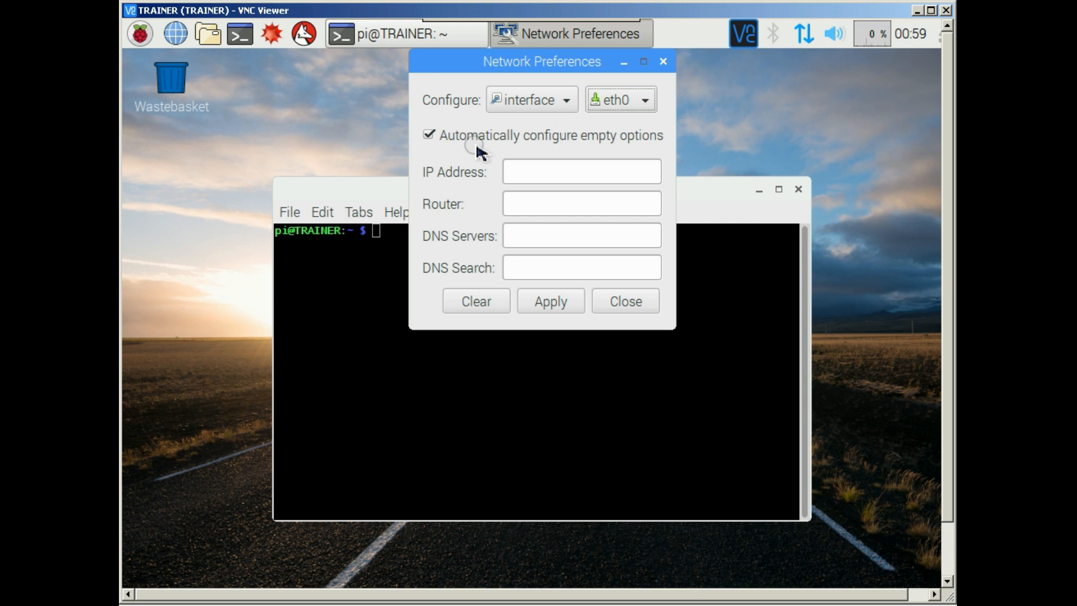
mouse_move(461, 149)
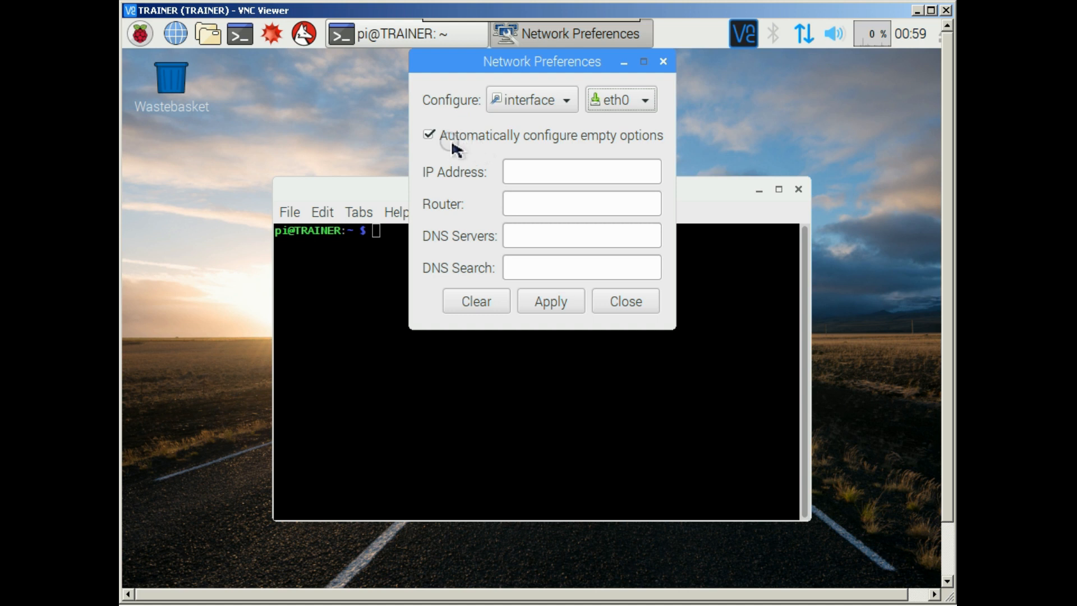
Untick automatic configuration of empty options and set IP address 192.168.254.30
left_click(429, 134)
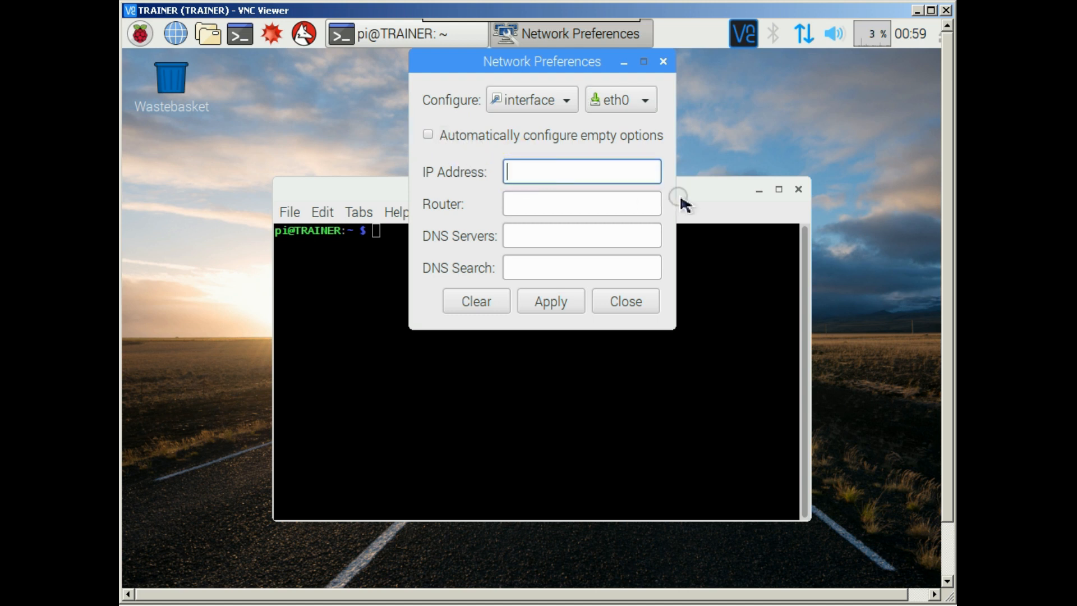
type("192.168.")
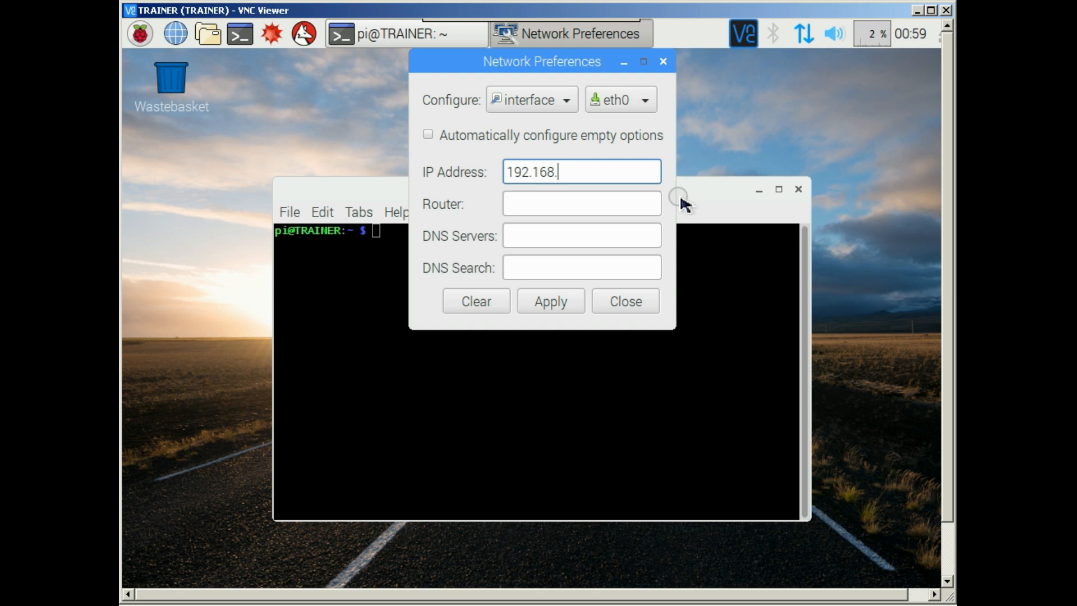
type("254.30")
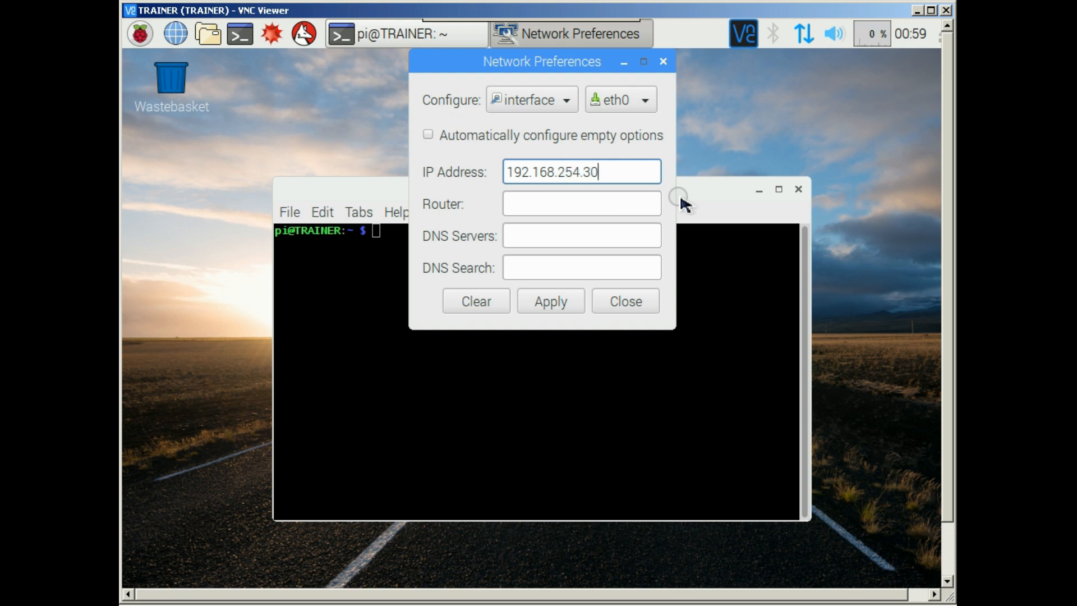
Enter router address 192.168.254.254 and select it for reuse
left_click(581, 203)
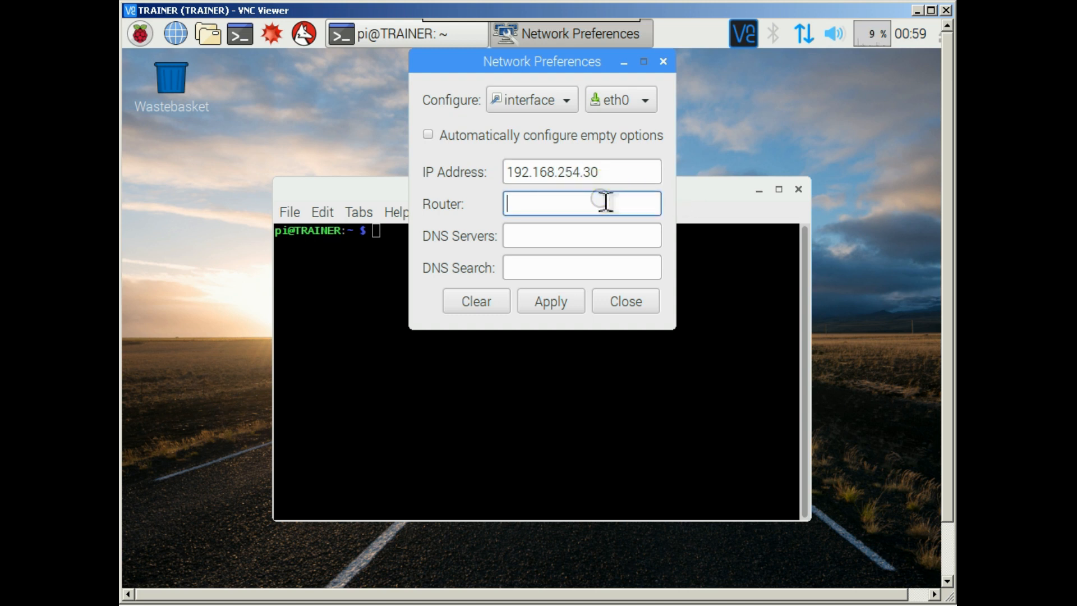
type("192.168")
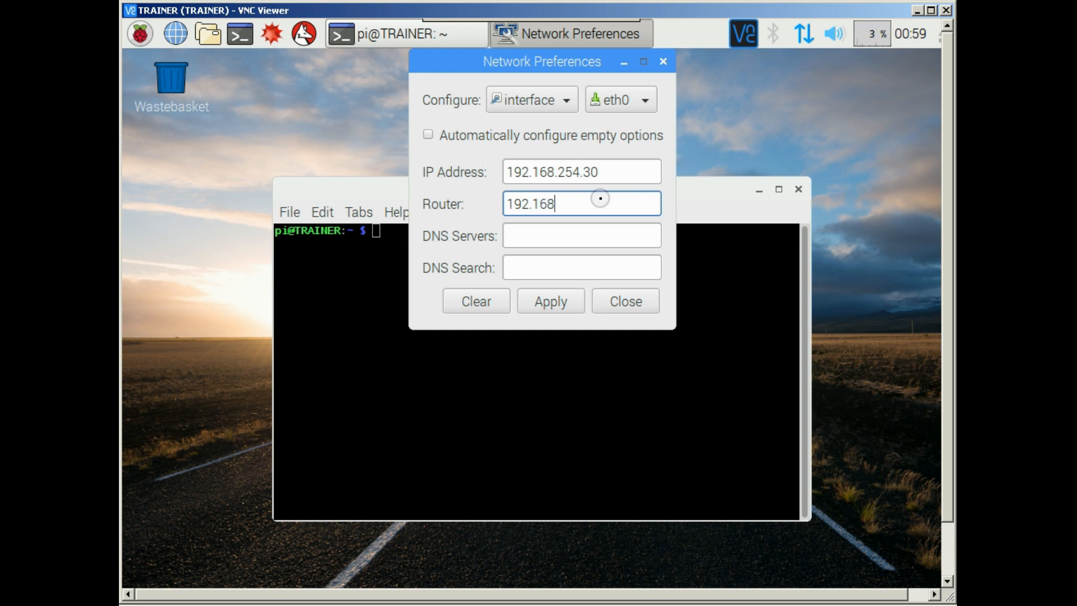
type("2")
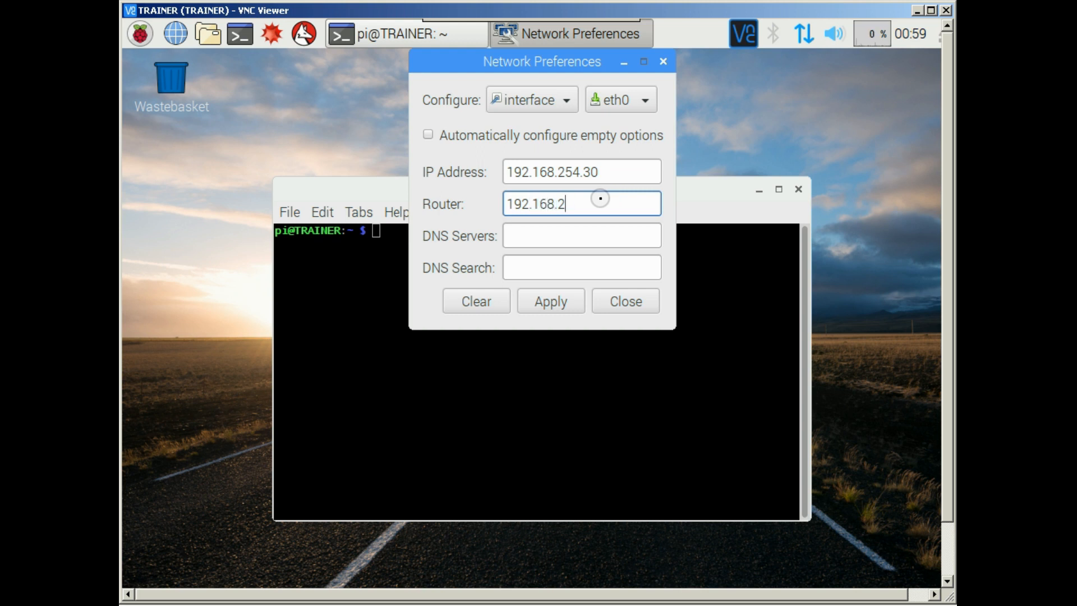
type("54.254")
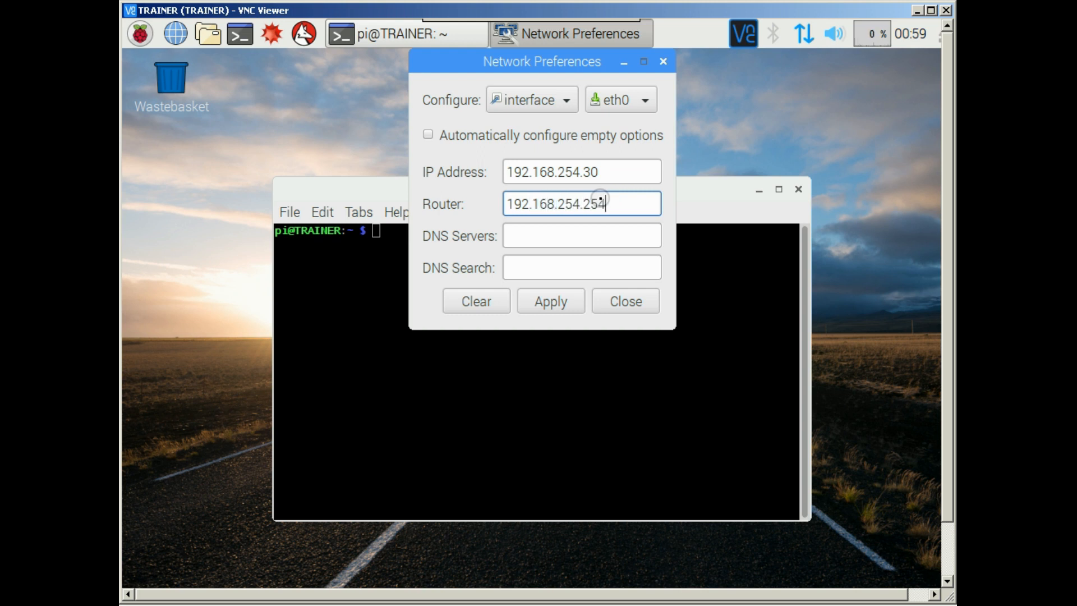
mouse_move(628, 228)
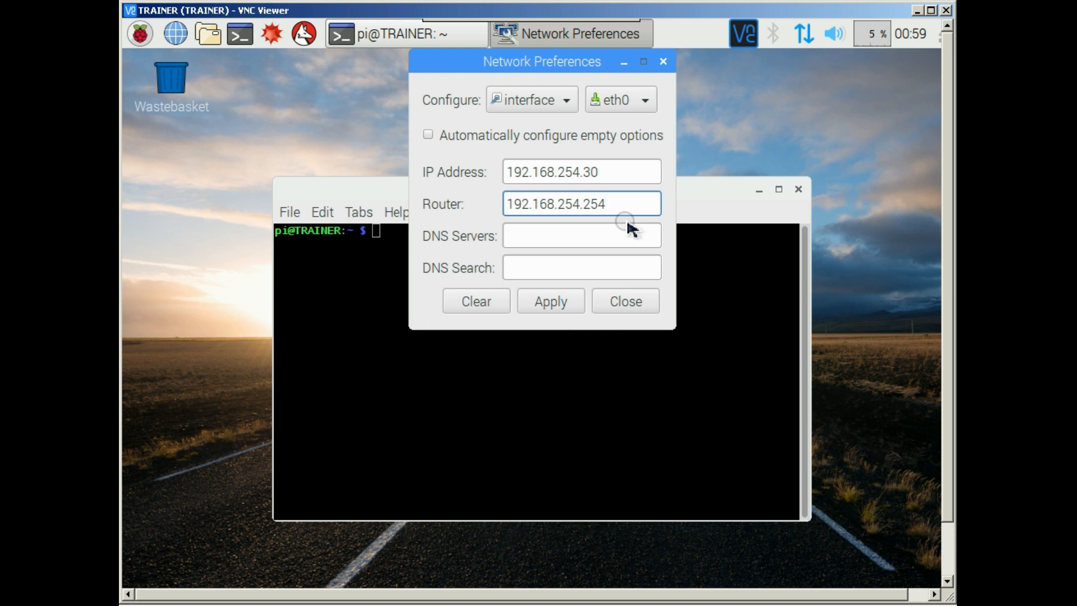
left_click(581, 203)
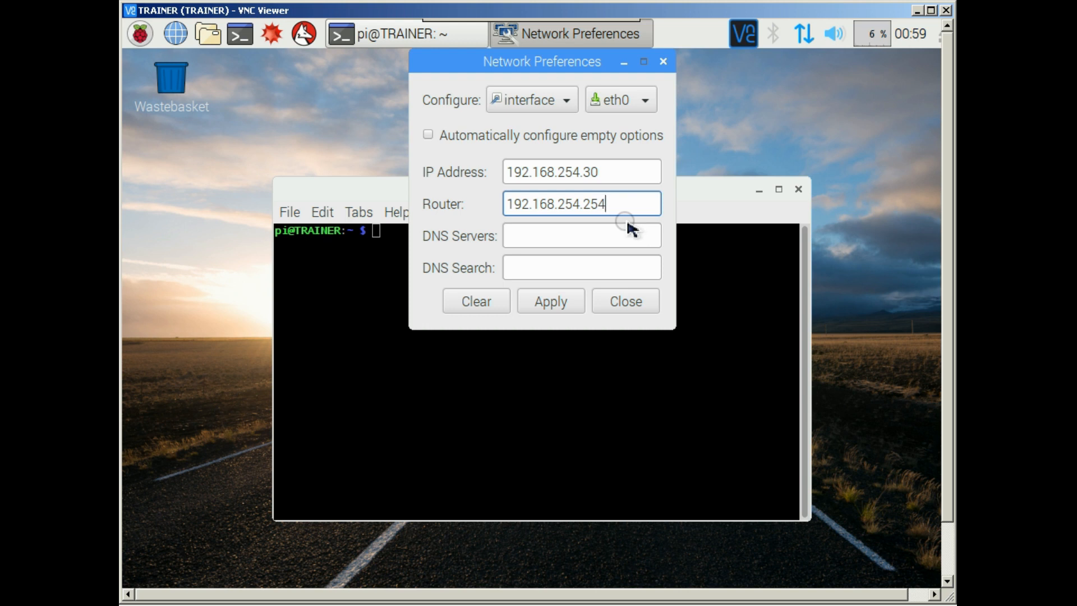
triple_click(556, 203)
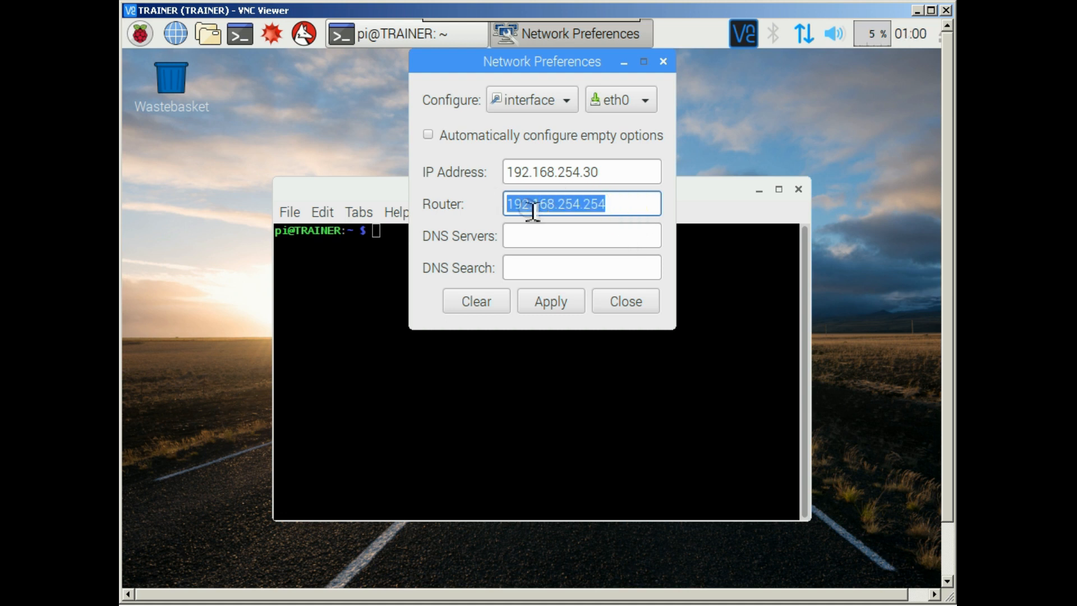
Set DNS server 192.168.254.254 and apply the static eth0 settings
left_click(581, 236)
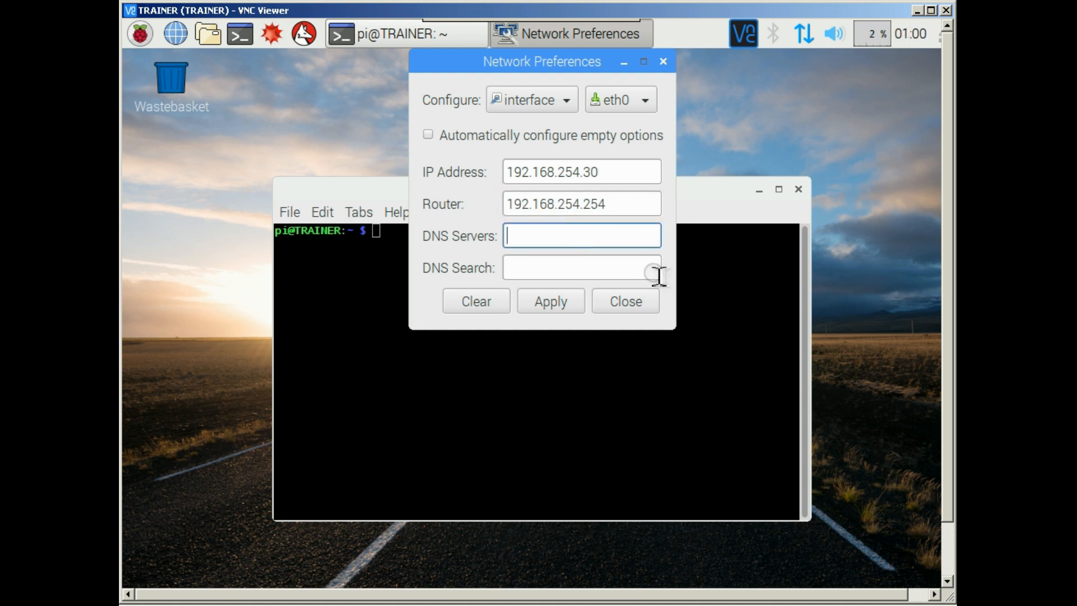
type("192.168.254.254")
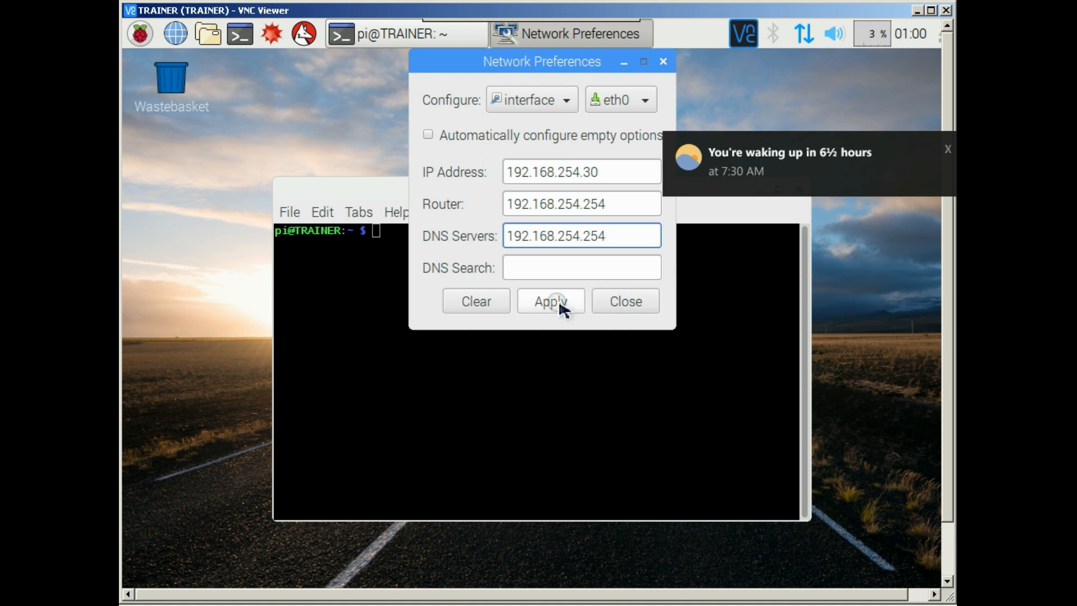
left_click(549, 301)
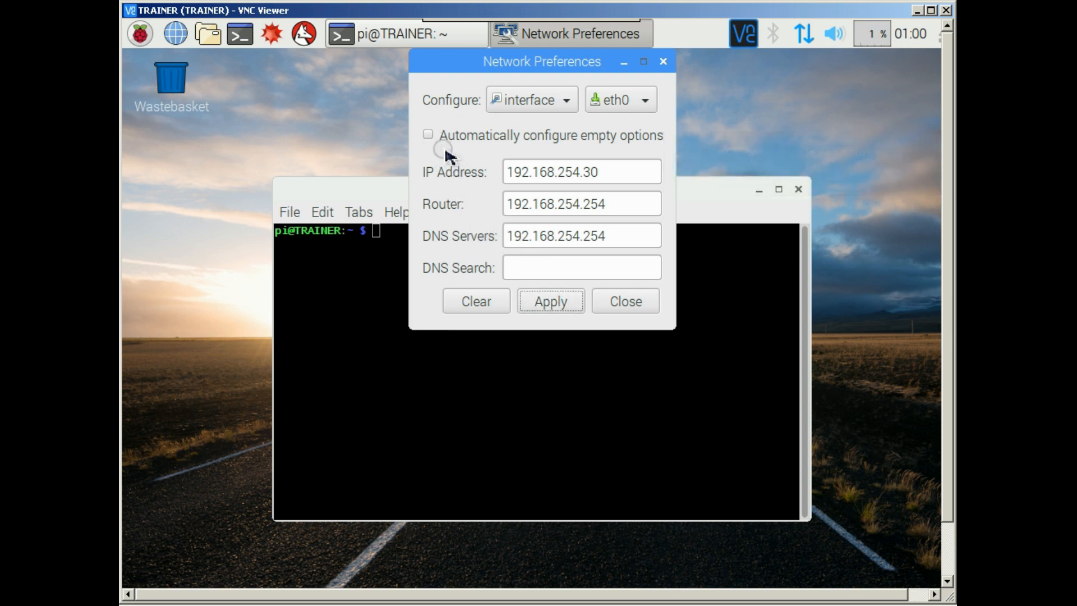
mouse_move(624, 301)
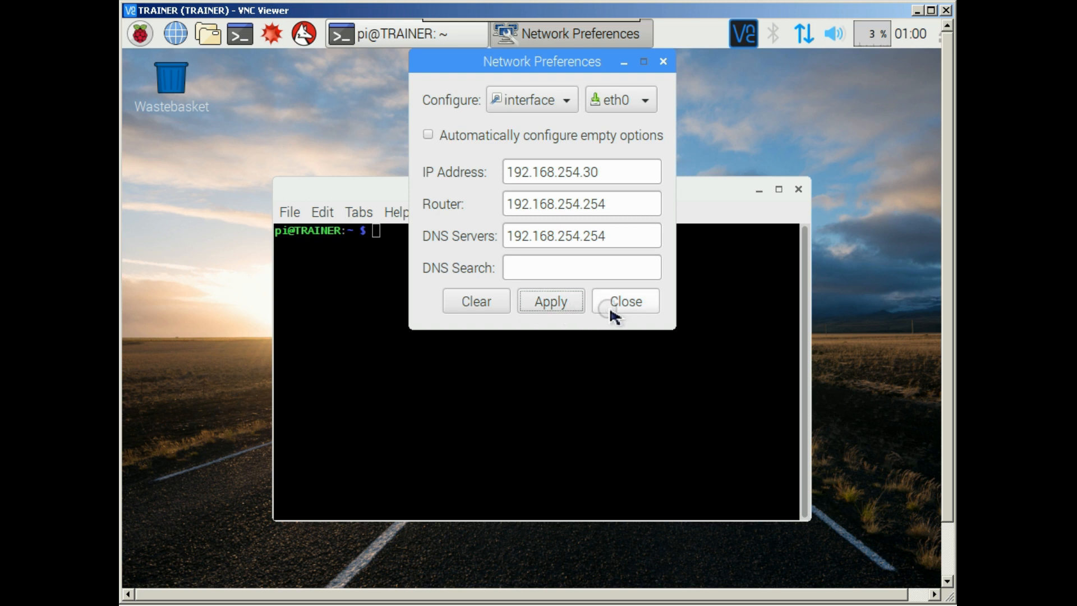
mouse_move(621, 306)
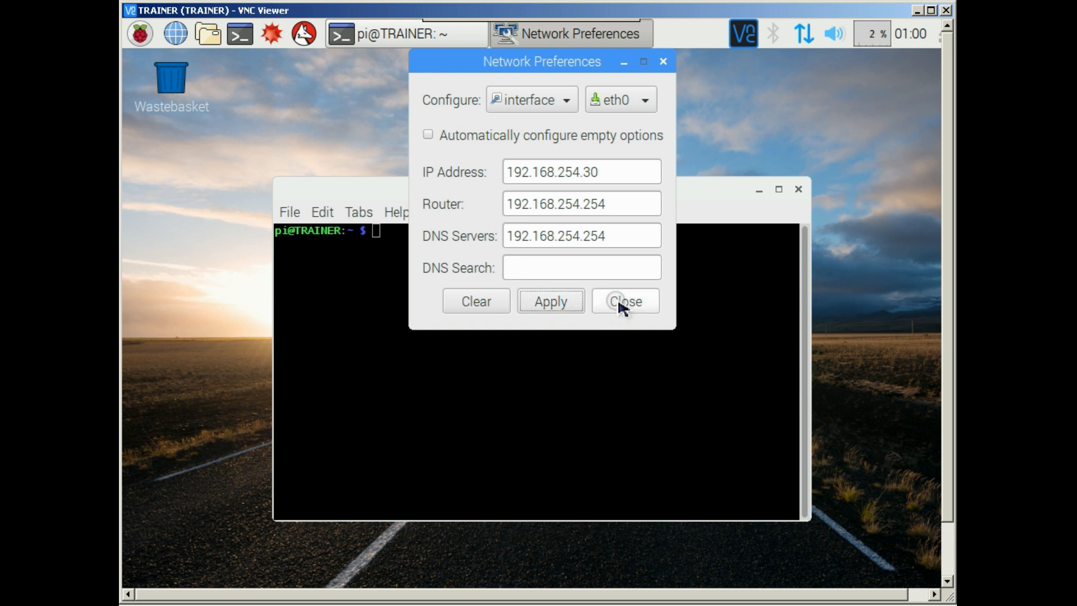
Close the Network Preferences dialog, leaving the terminal on the desktop
left_click(624, 301)
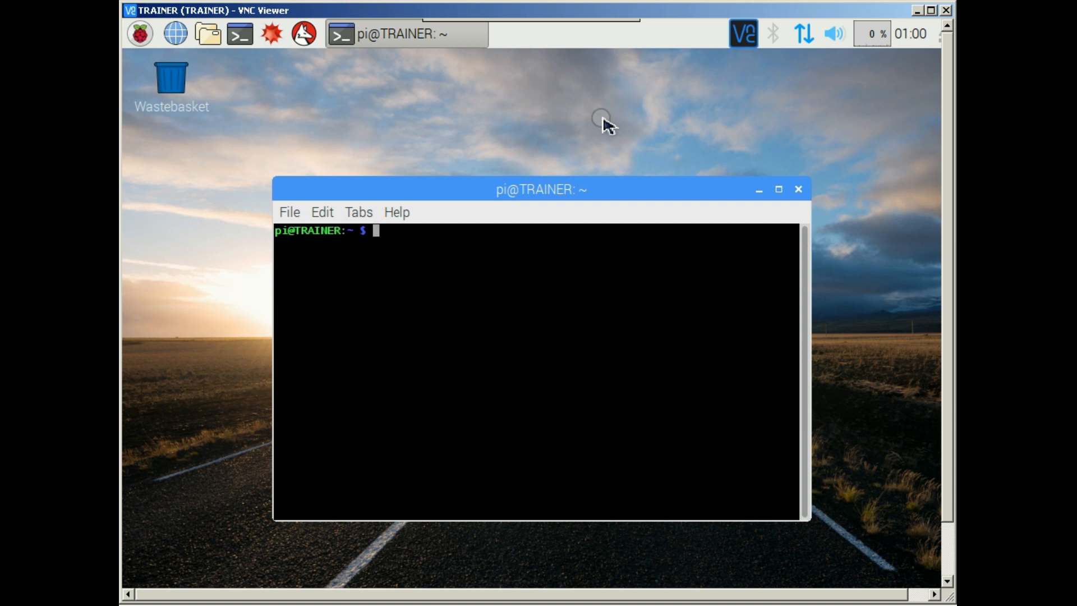
mouse_move(666, 116)
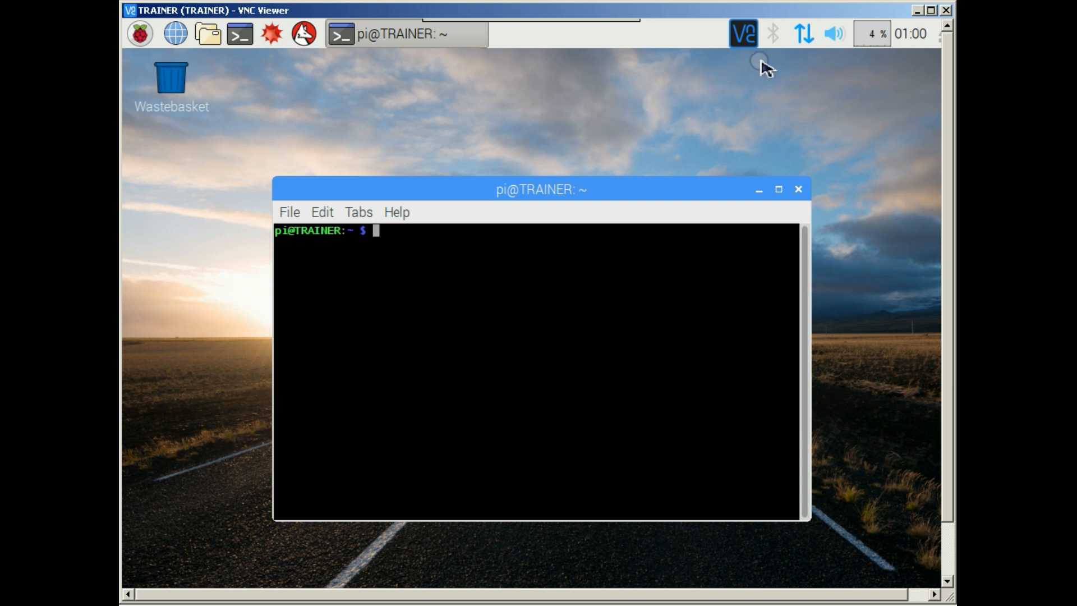
mouse_move(726, 149)
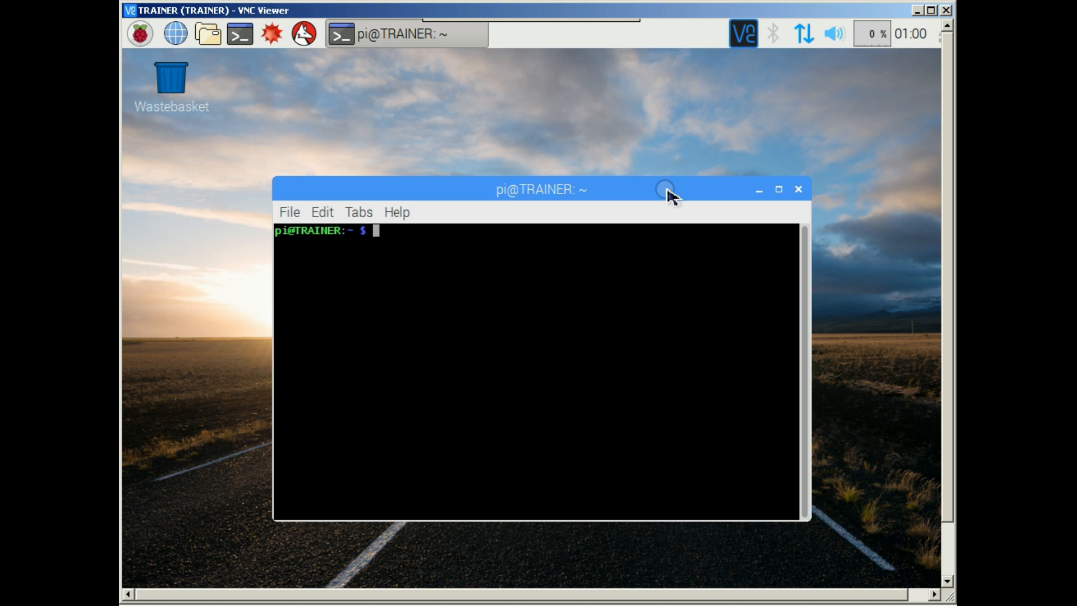
mouse_move(664, 135)
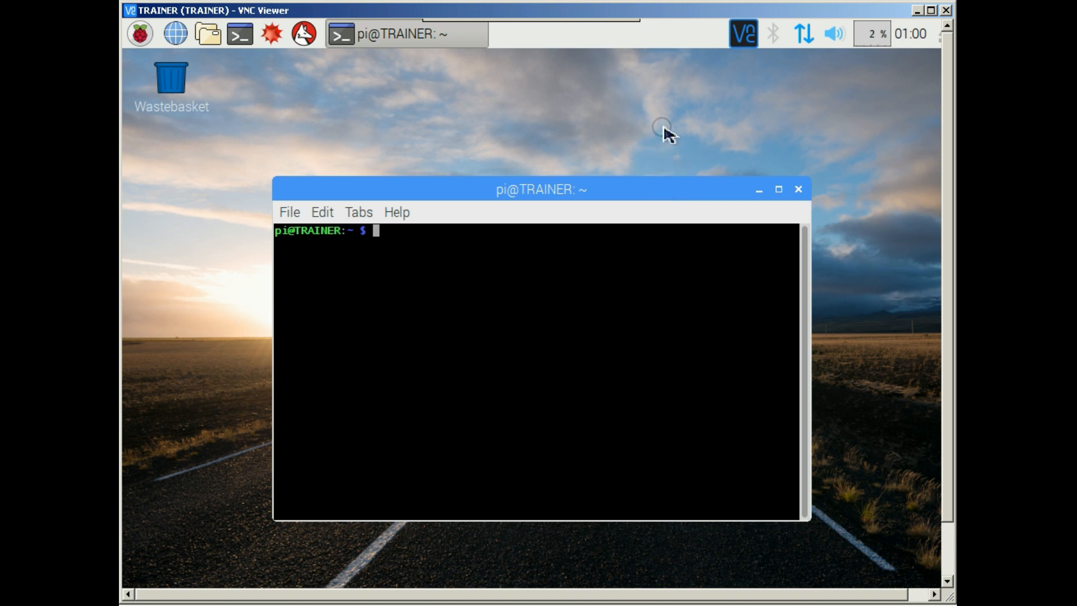